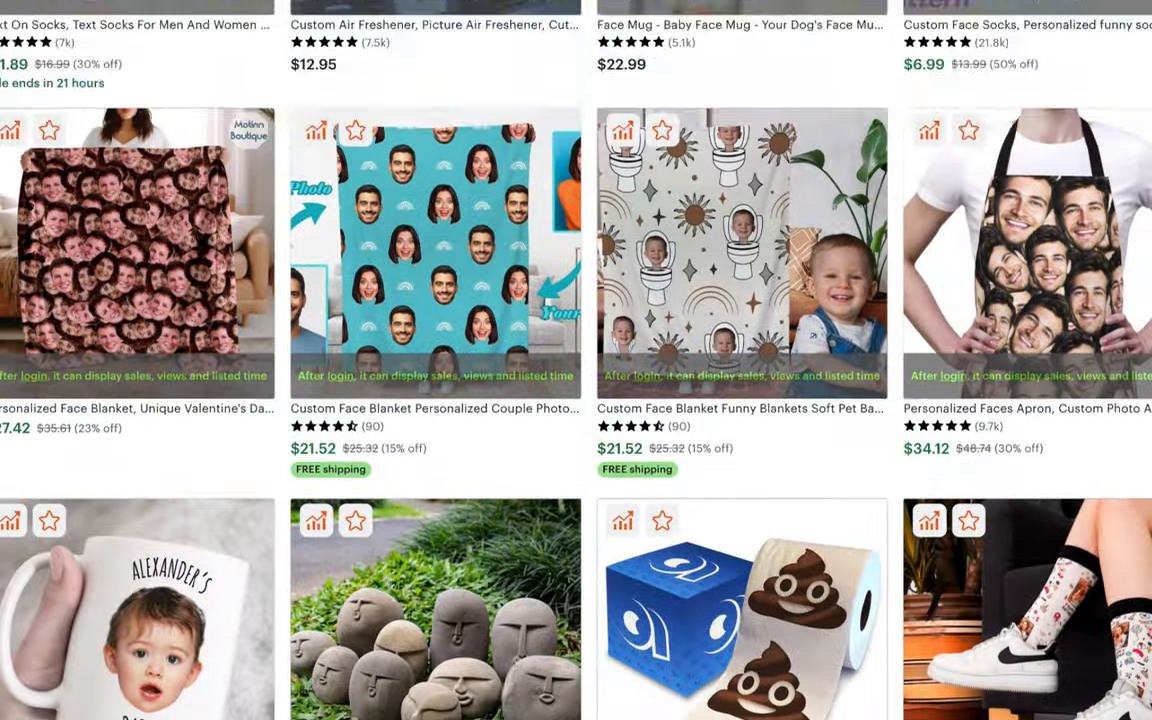
# - Check the Amazon BBQ chef apron listing, then return to the Etsy results
pyautogui.scroll(-3)
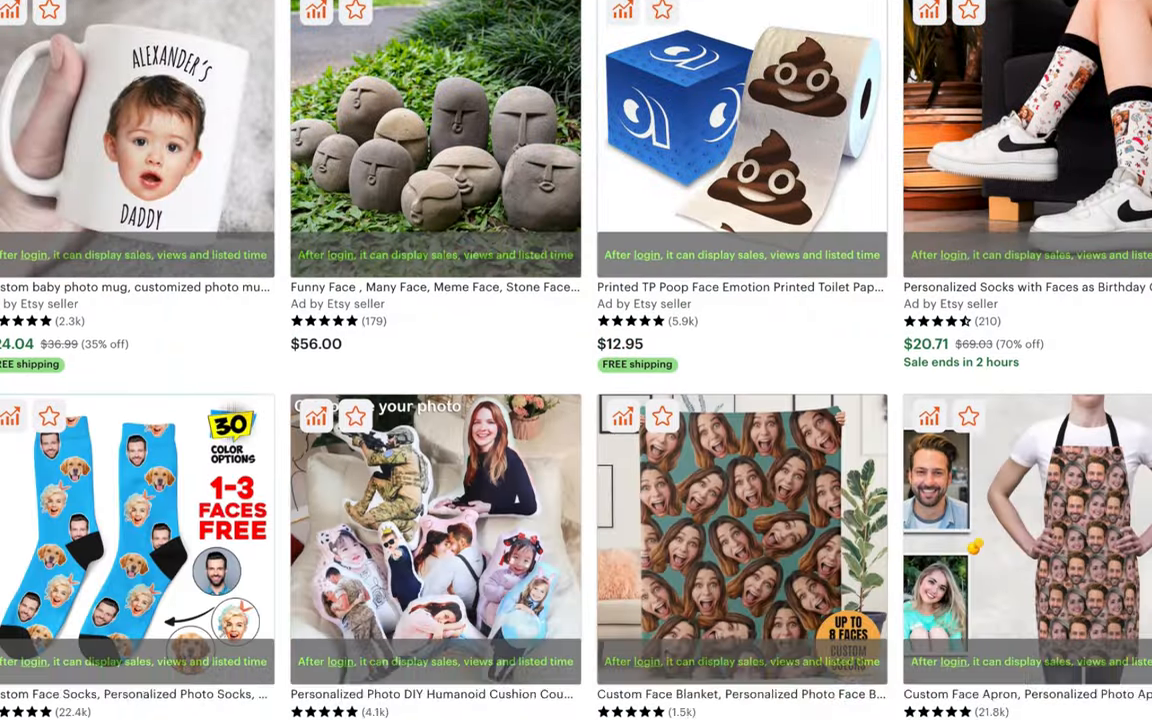
pyautogui.scroll(-3)
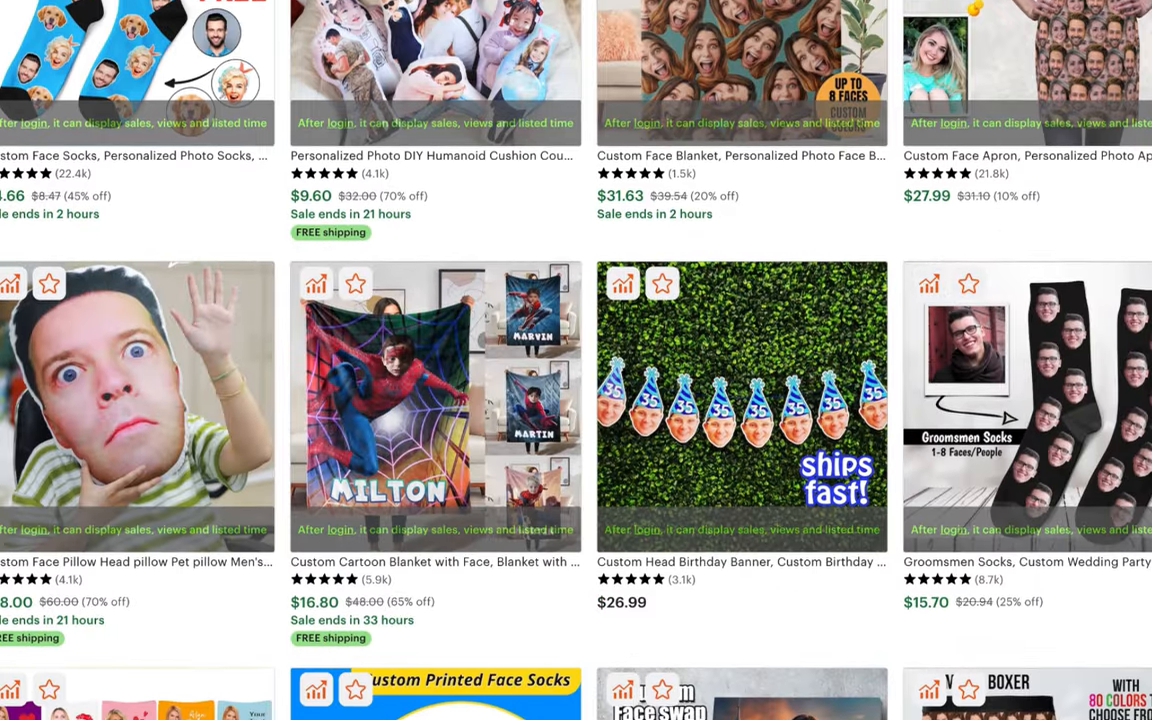
pyautogui.scroll(-3)
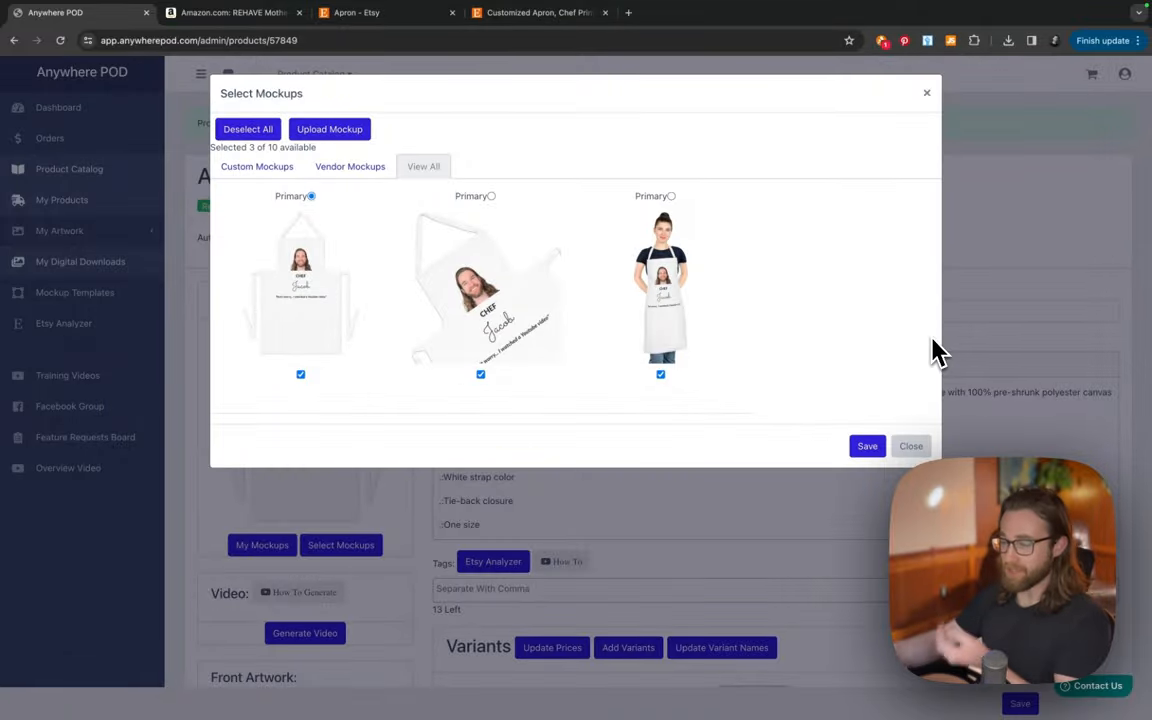
pyautogui.click(240, 16)
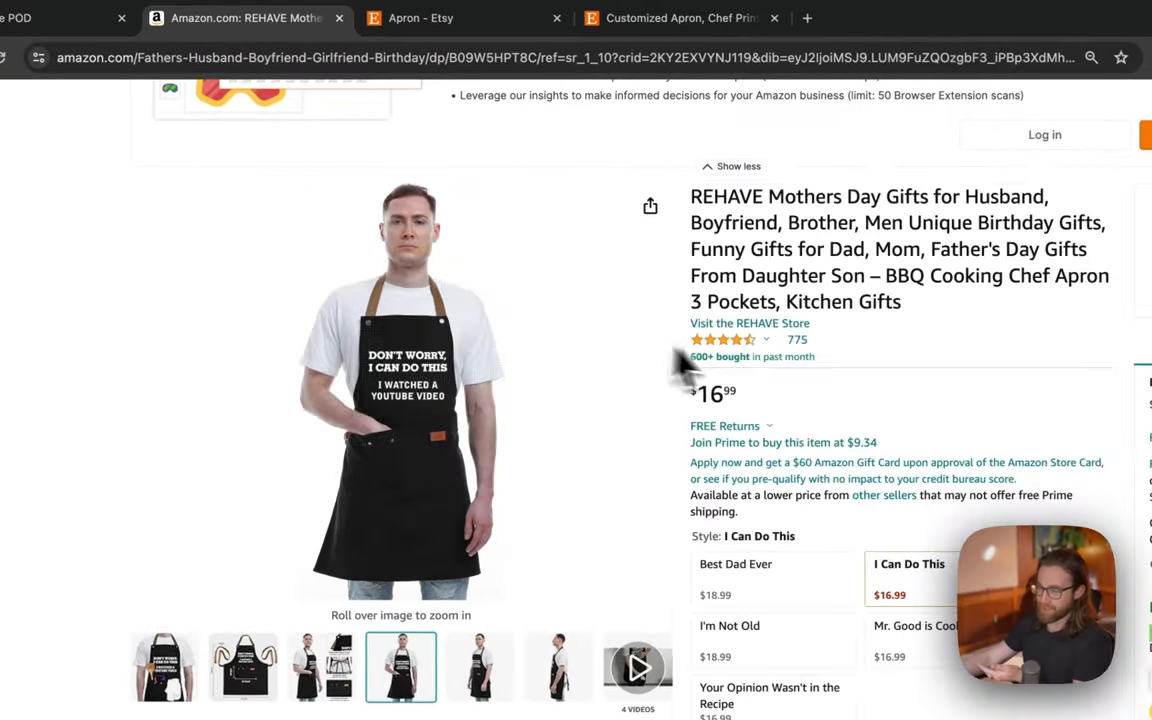
pyautogui.click(70, 18)
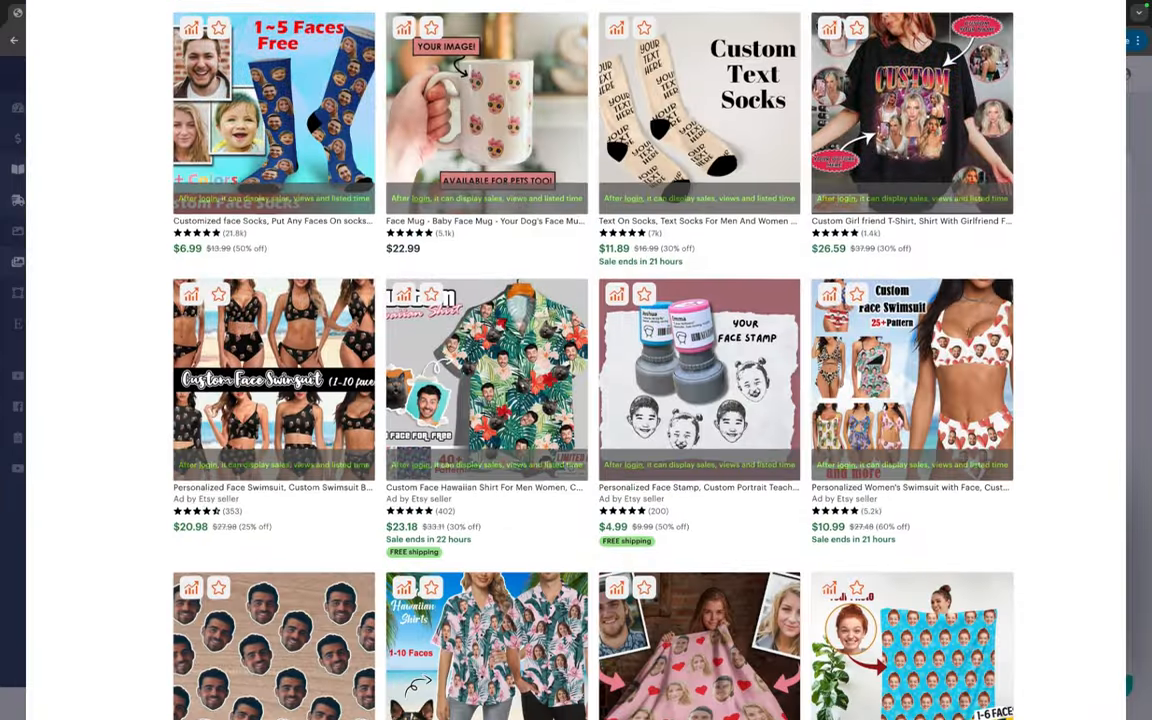
pyautogui.scroll(-3)
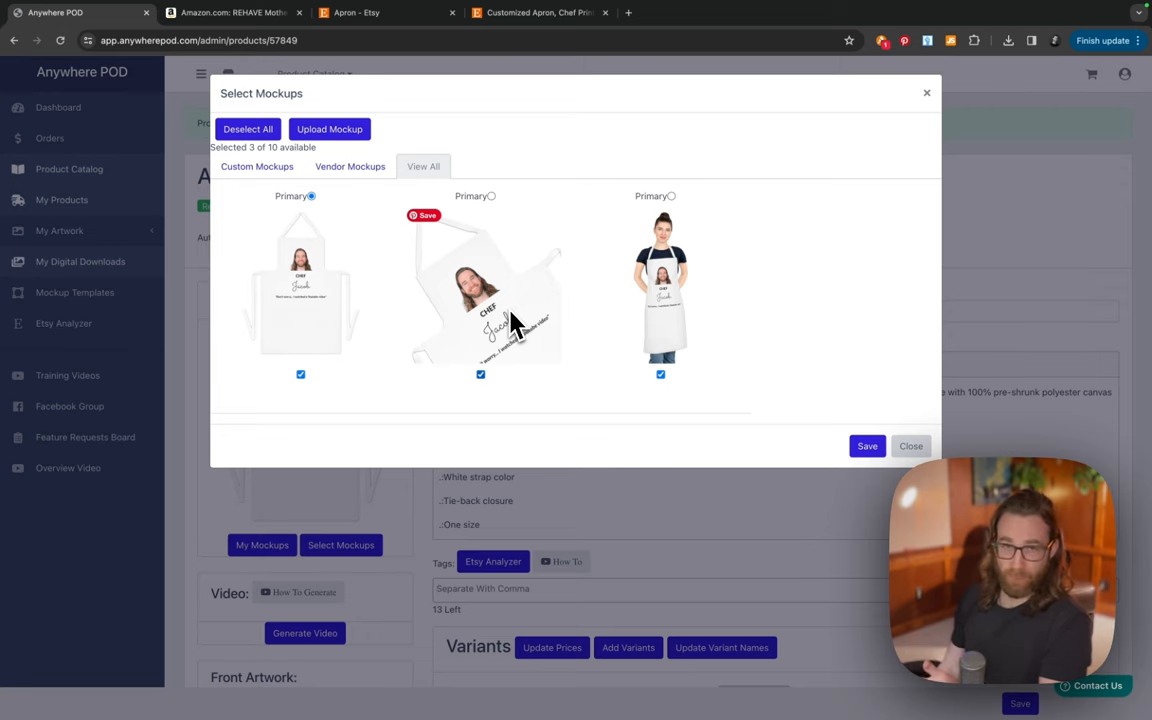
pyautogui.click(908, 446)
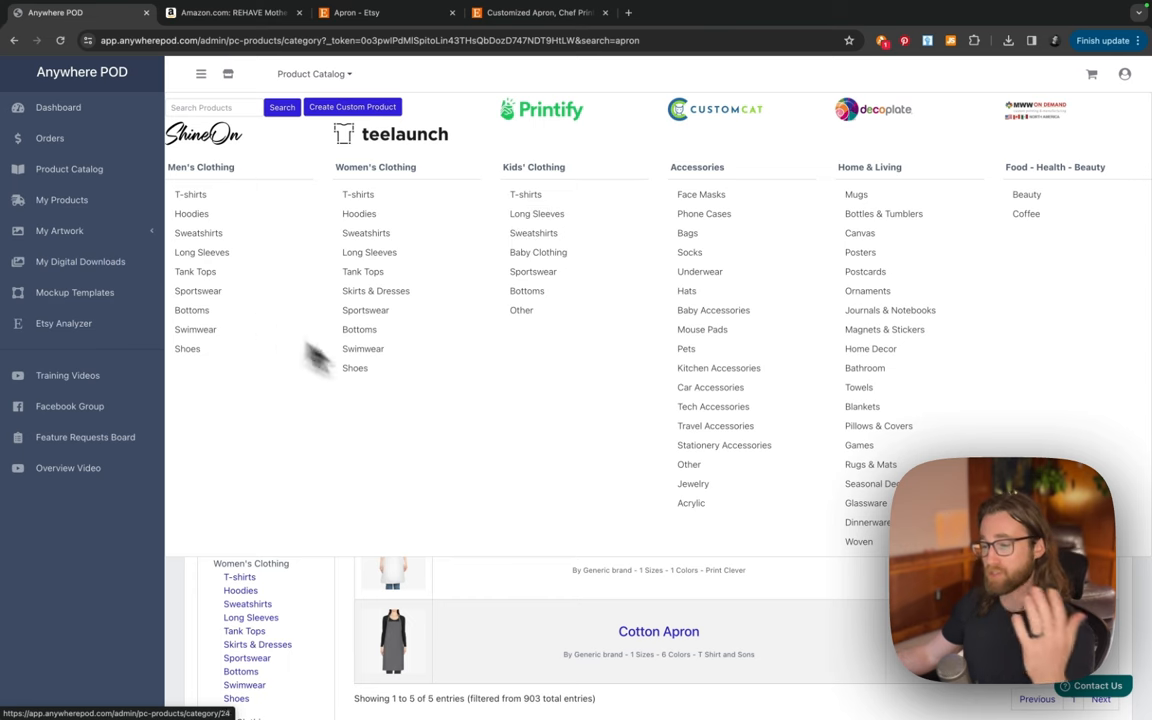
pyautogui.moveTo(616, 472)
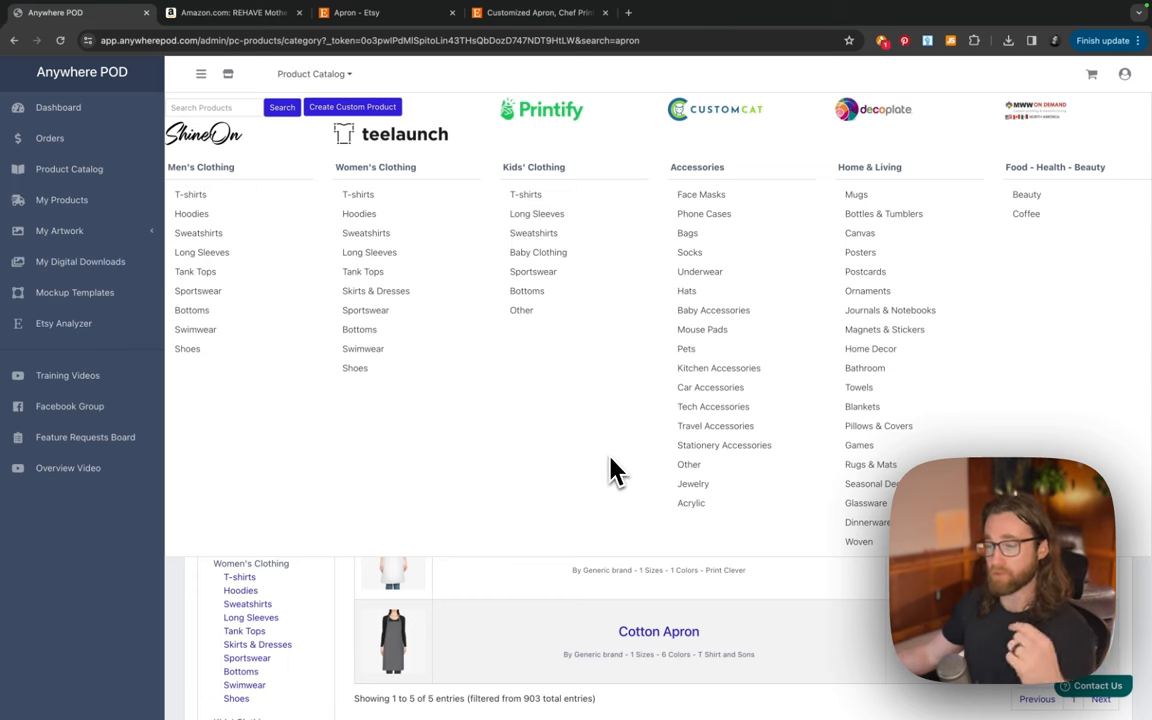
pyautogui.moveTo(500, 442)
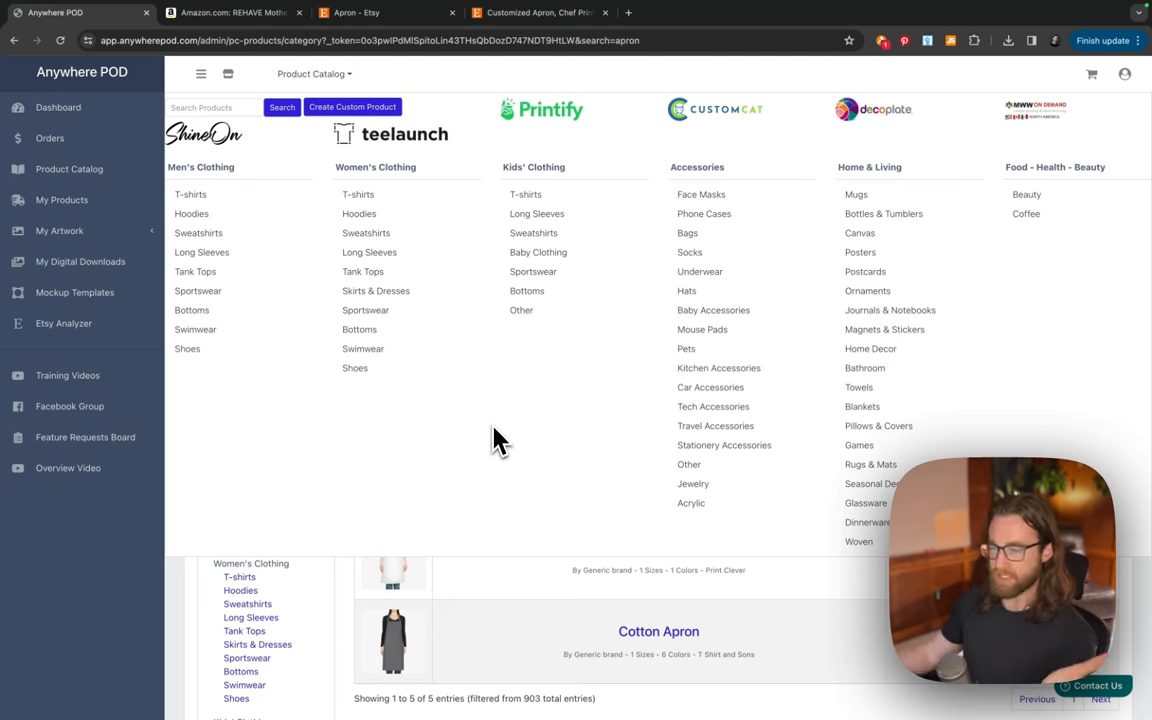
pyautogui.moveTo(256, 200)
pyautogui.write('apron')
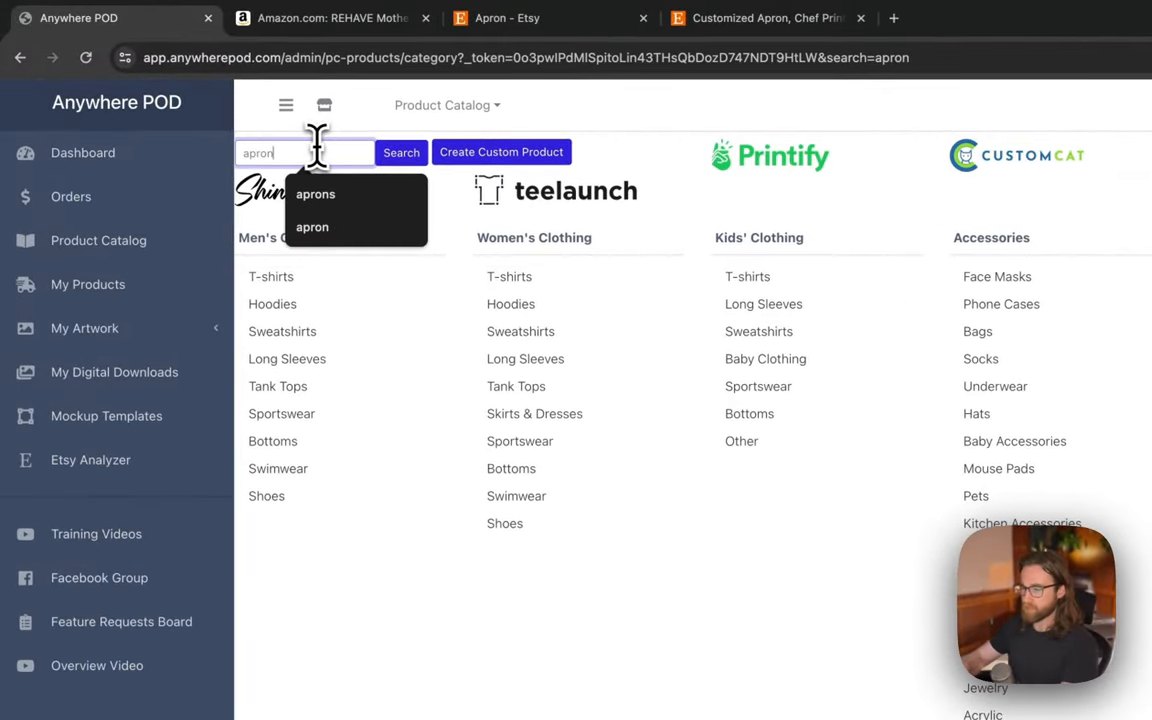
# - Search the catalog for 'apron' and review the five apron blanks listed
pyautogui.click(400, 152)
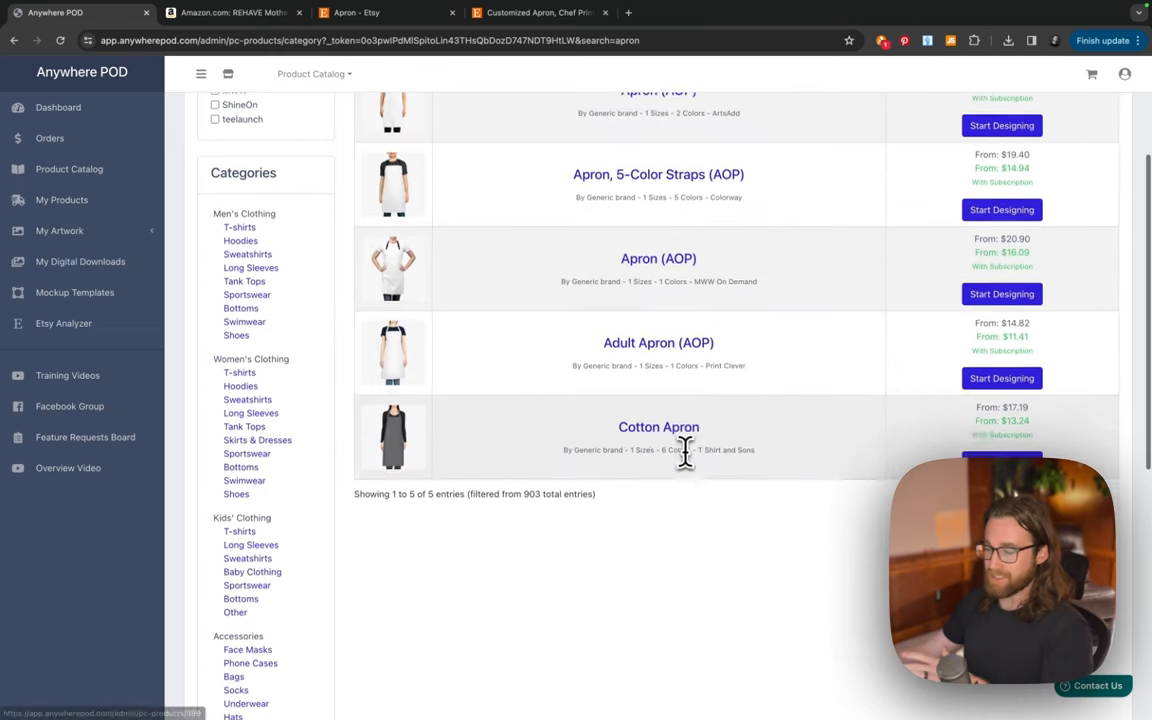
pyautogui.scroll(-3)
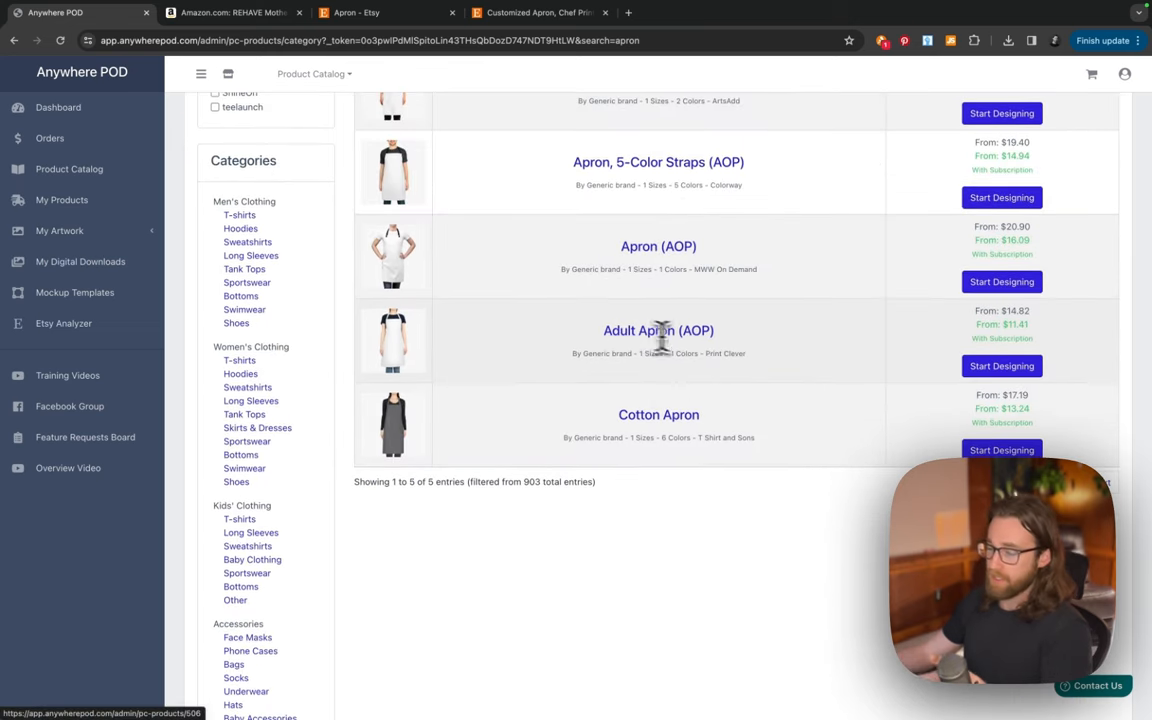
pyautogui.scroll(-3)
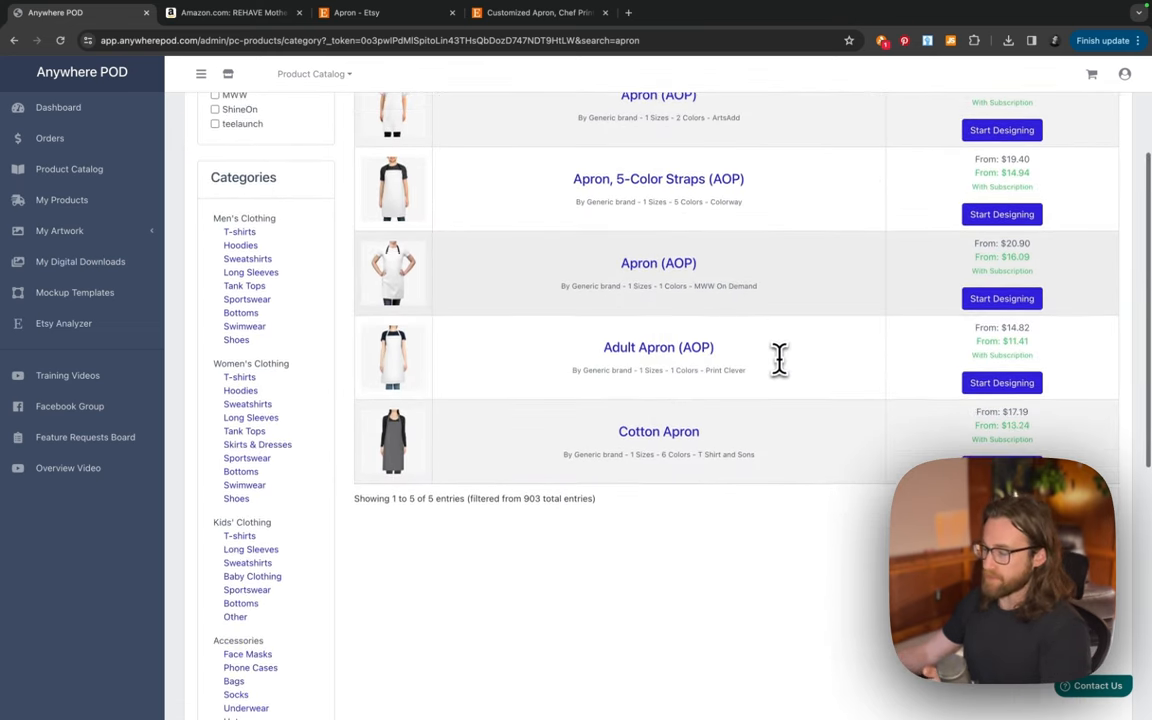
pyautogui.moveTo(658, 348)
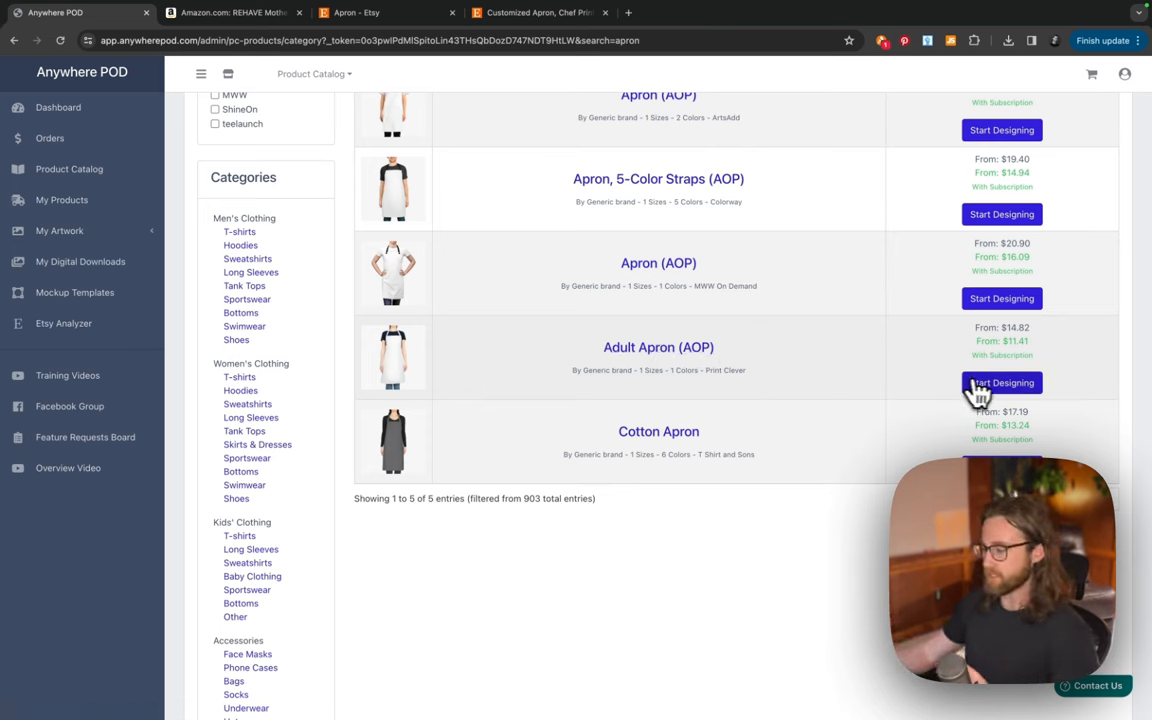
# - Start an Adult Apron (AOP) design and add the cutout face photo near the top front
pyautogui.click(1000, 384)
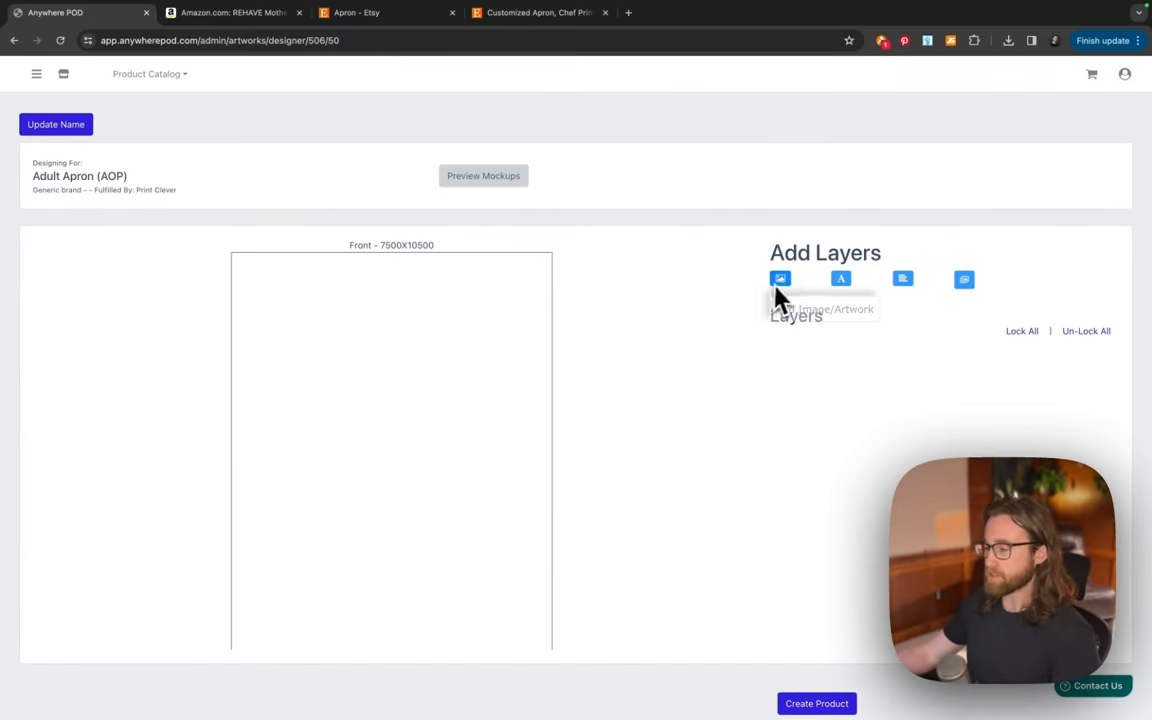
pyautogui.moveTo(780, 280)
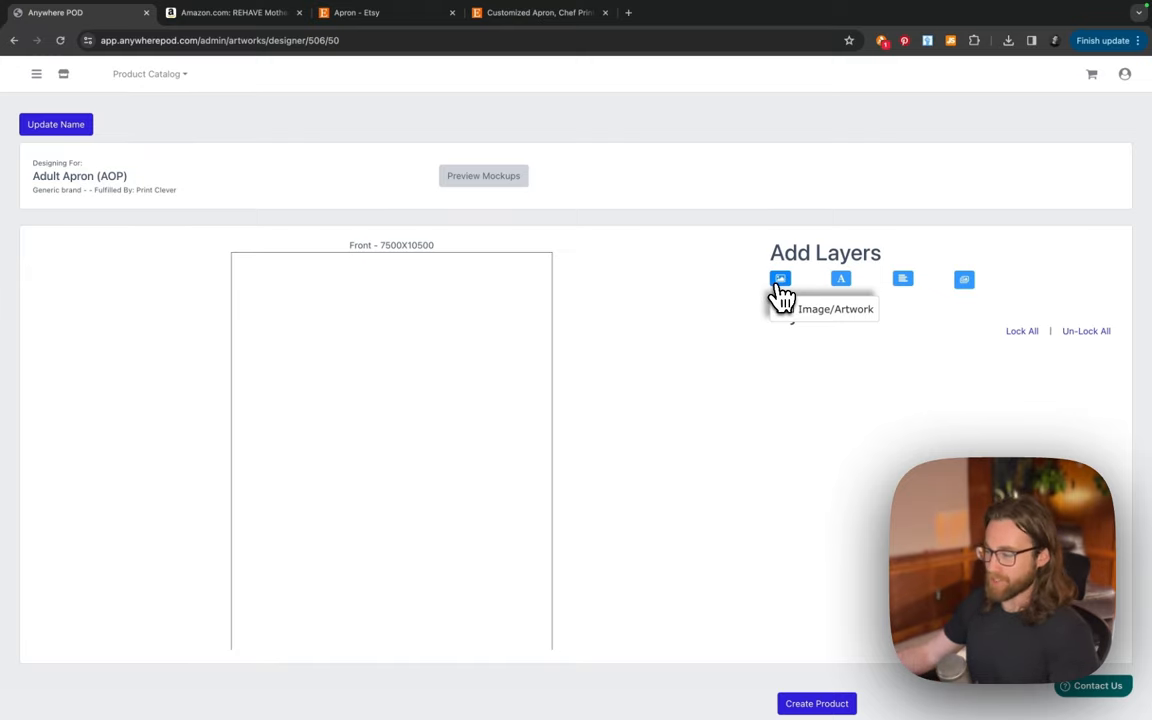
pyautogui.click(780, 280)
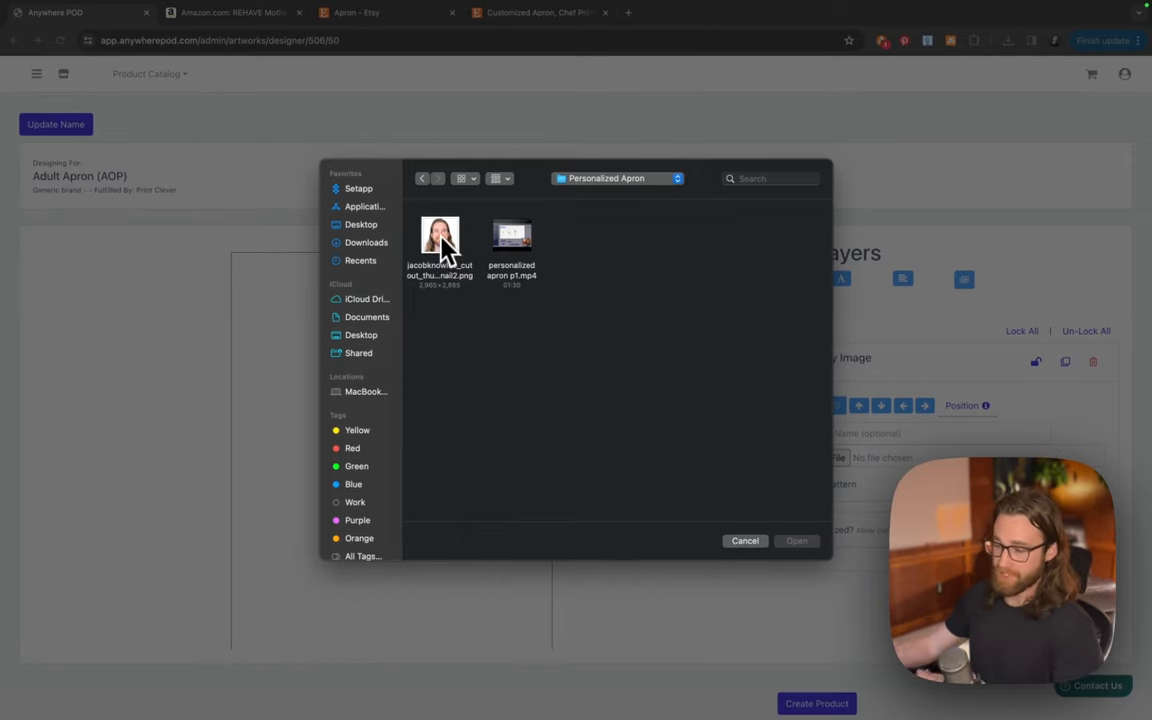
pyautogui.click(440, 240)
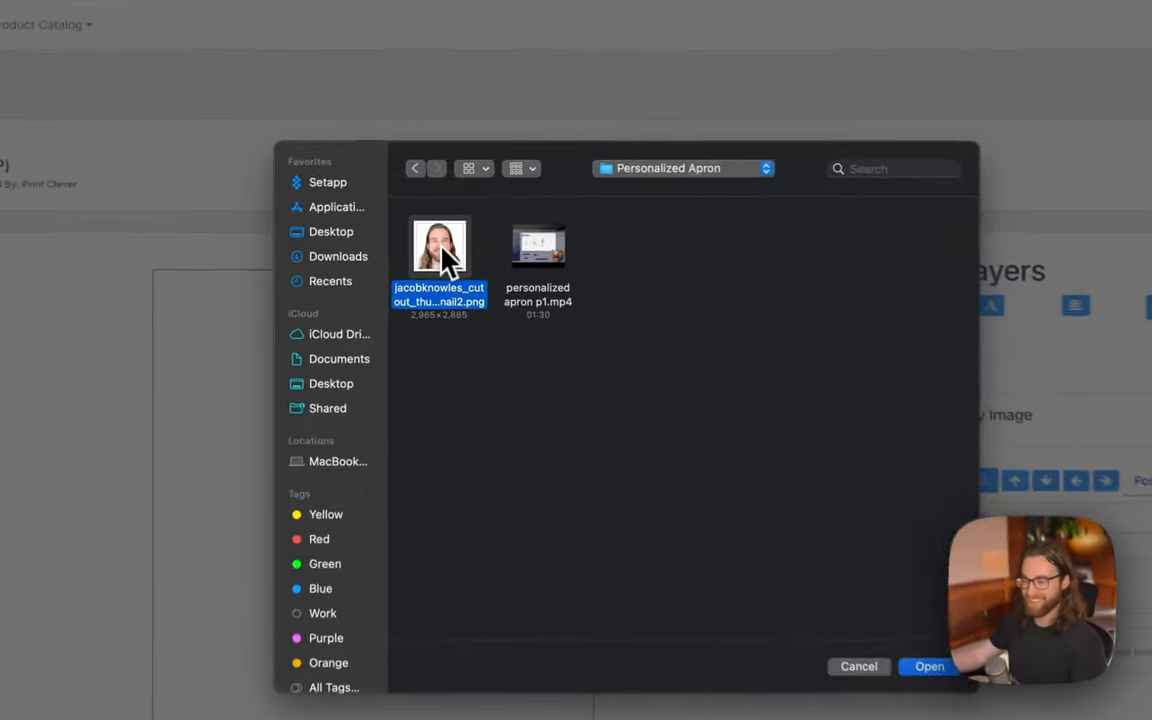
pyautogui.click(928, 666)
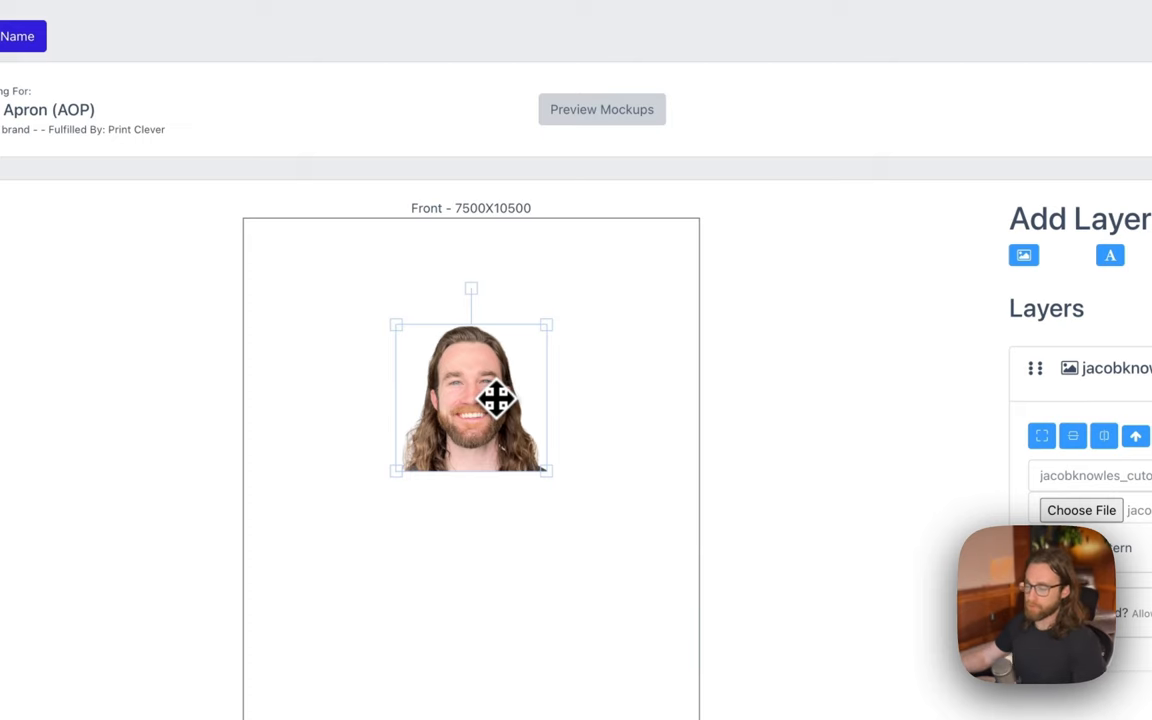
pyautogui.moveTo(544, 324); pyautogui.dragTo(538, 340)
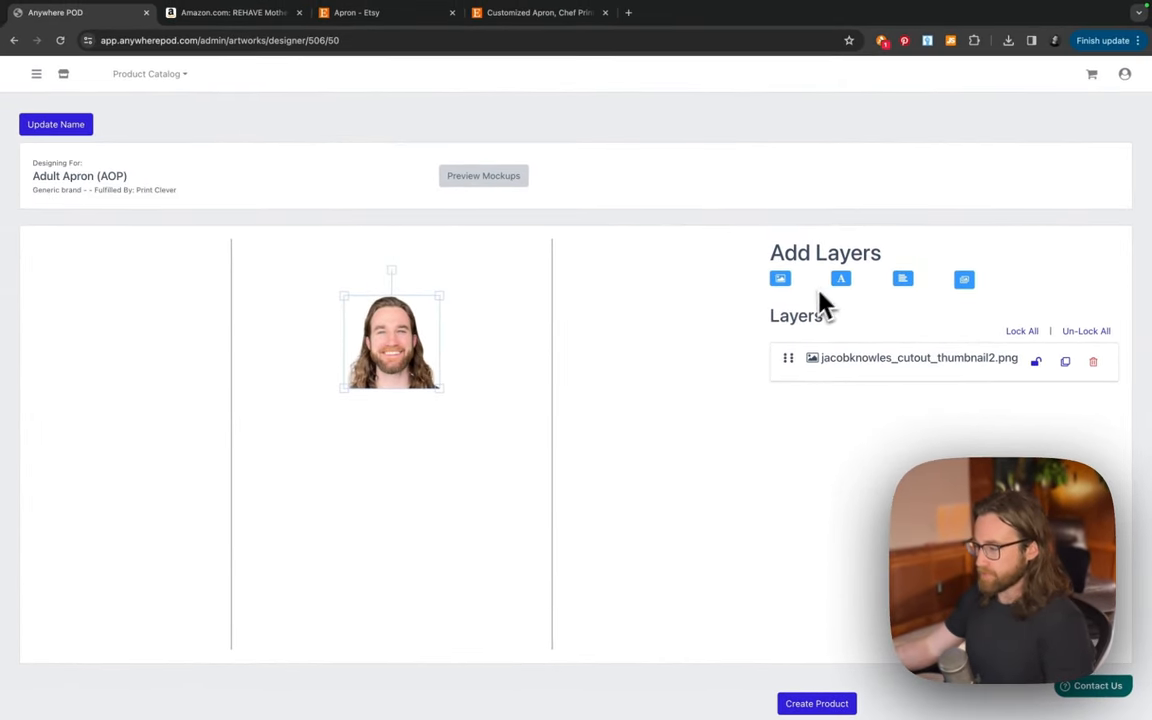
pyautogui.moveTo(840, 278)
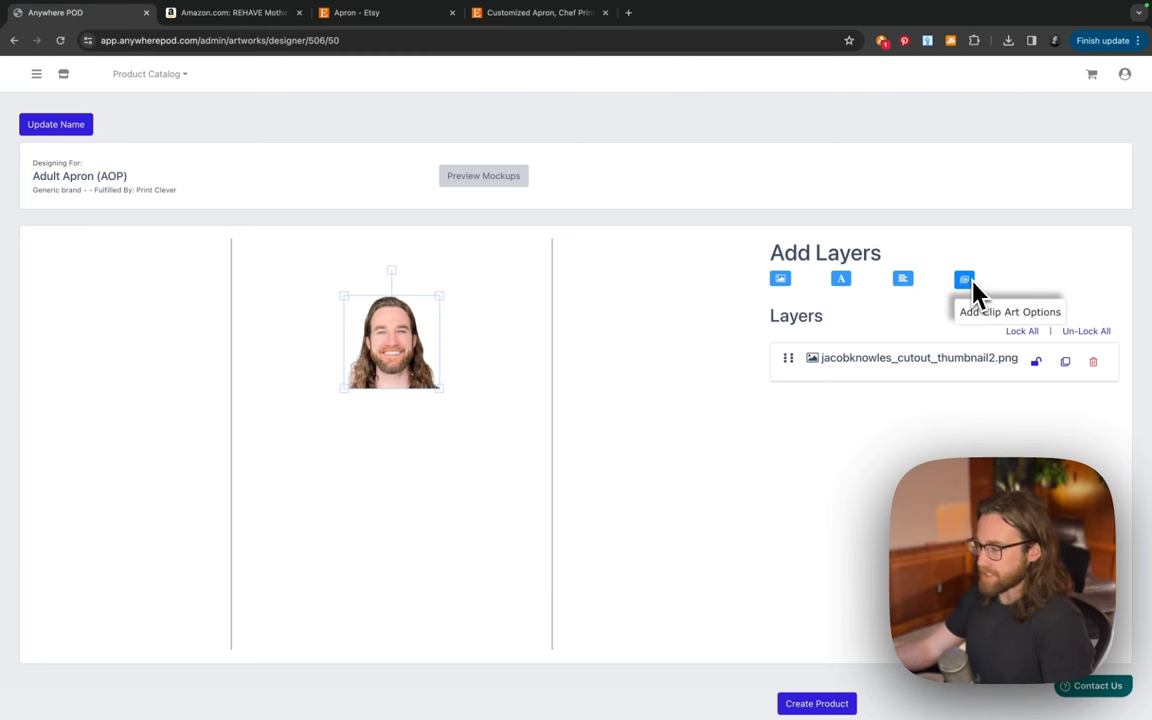
pyautogui.moveTo(924, 332)
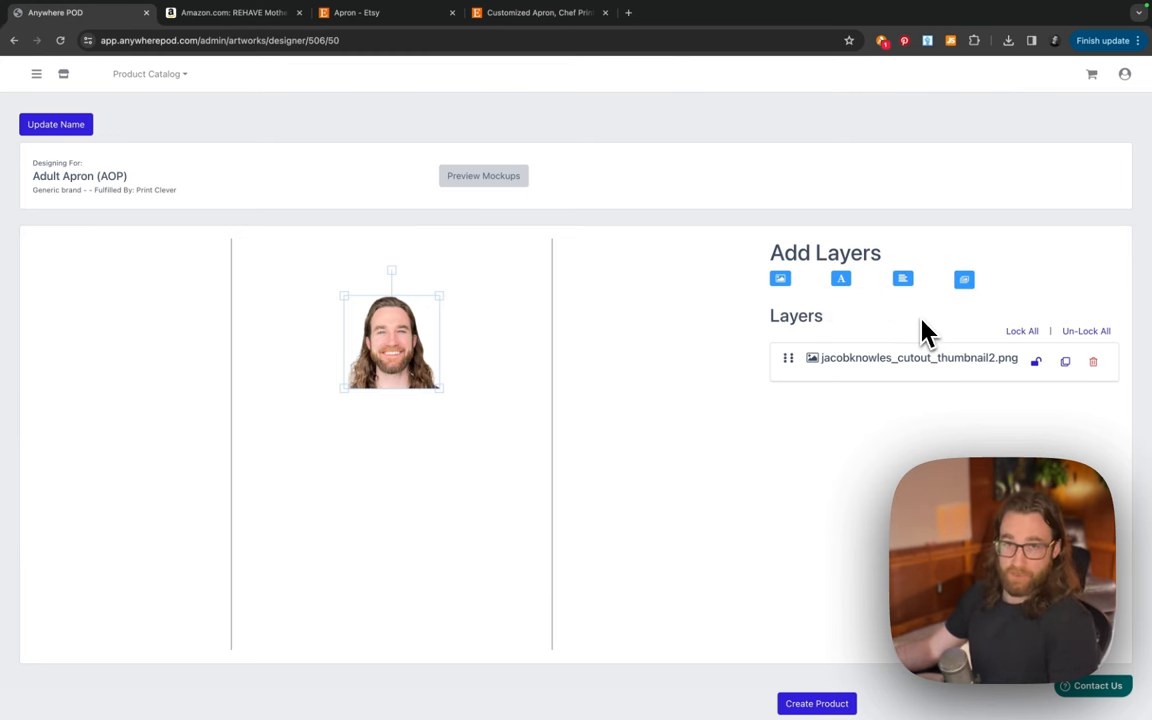
pyautogui.moveTo(870, 350)
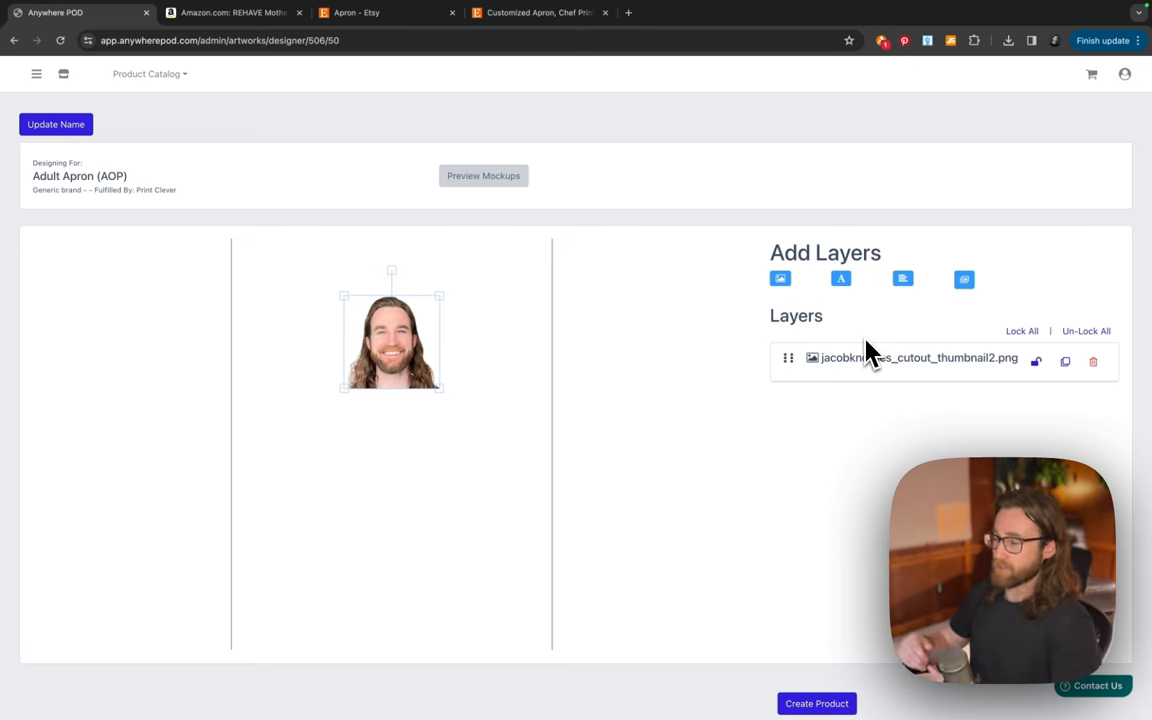
pyautogui.moveTo(878, 412)
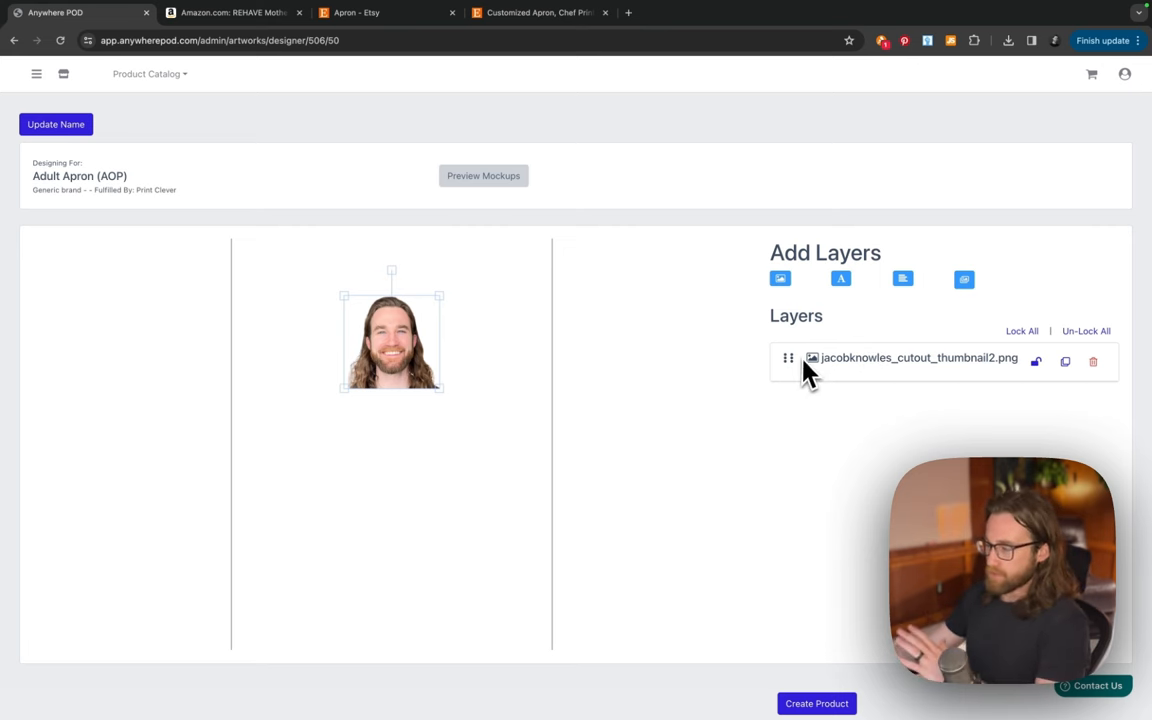
# - Add a placeholder text layer below the face photo
pyautogui.click(840, 278)
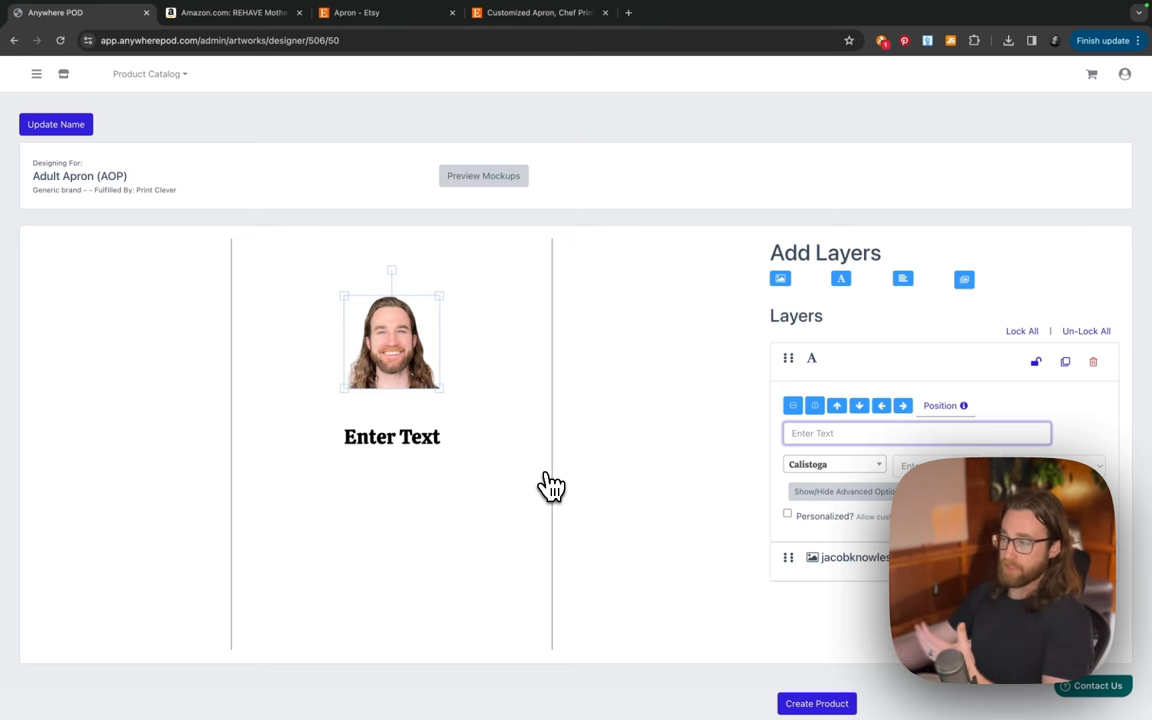
pyautogui.moveTo(652, 520)
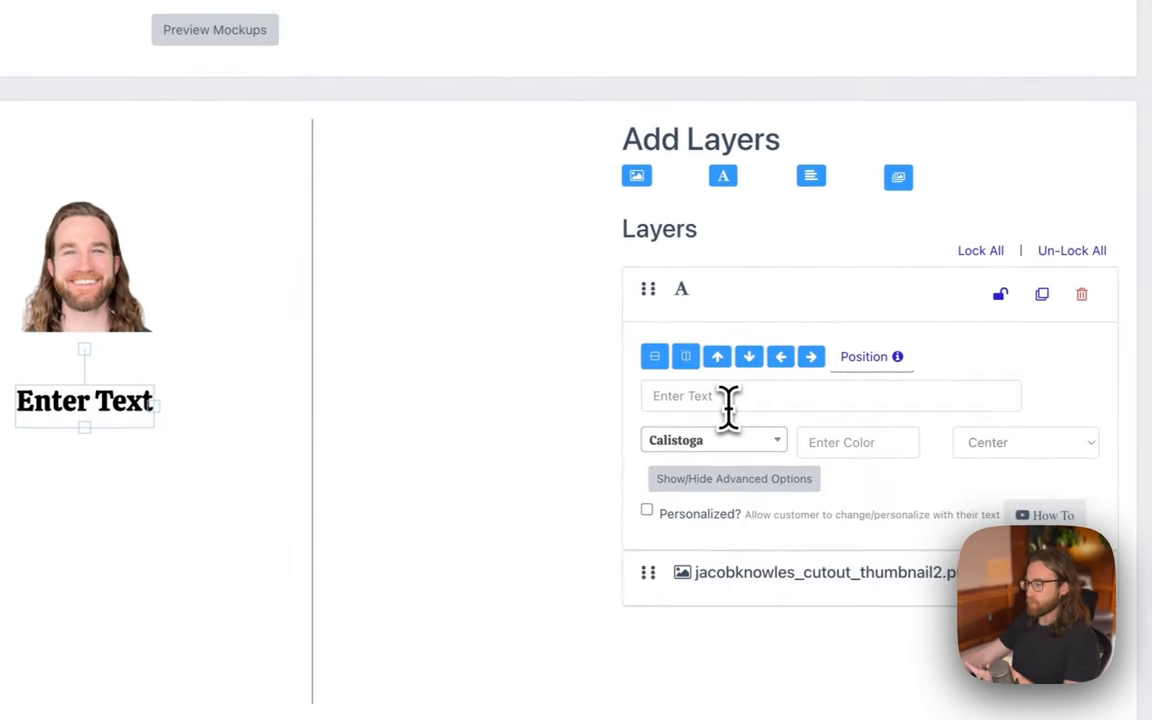
# - Make the text read 'Jacob' below the photo and add another text layer
pyautogui.click(800, 396)
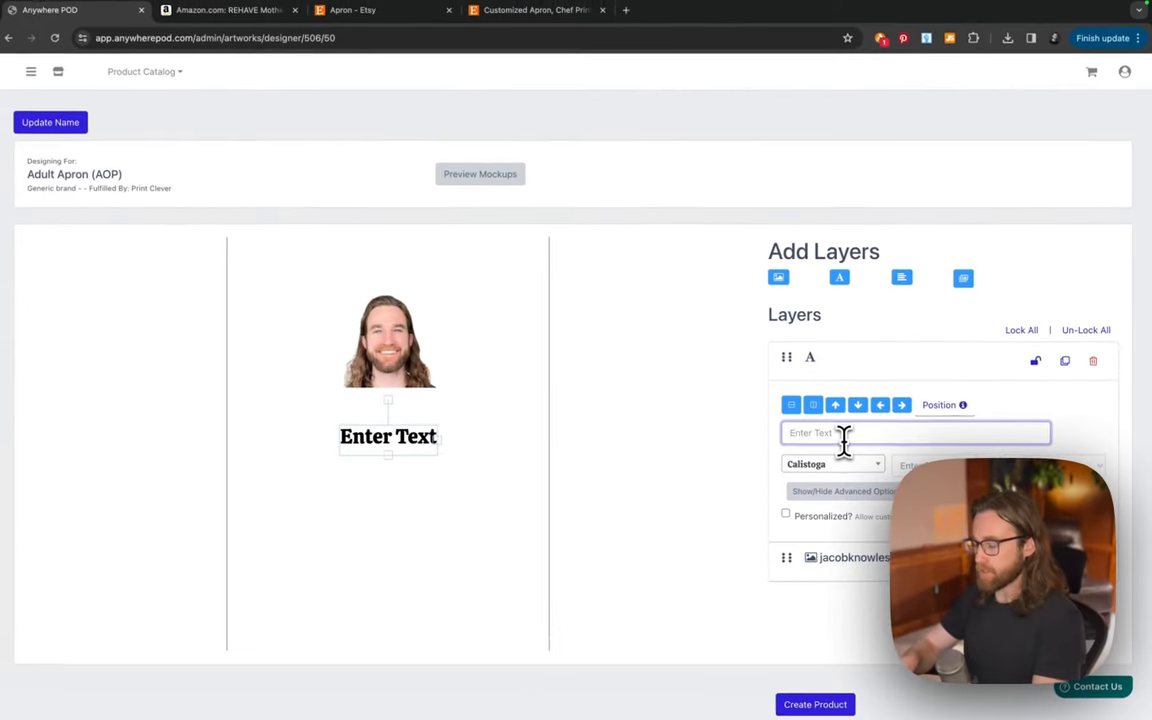
pyautogui.write('Jacob')
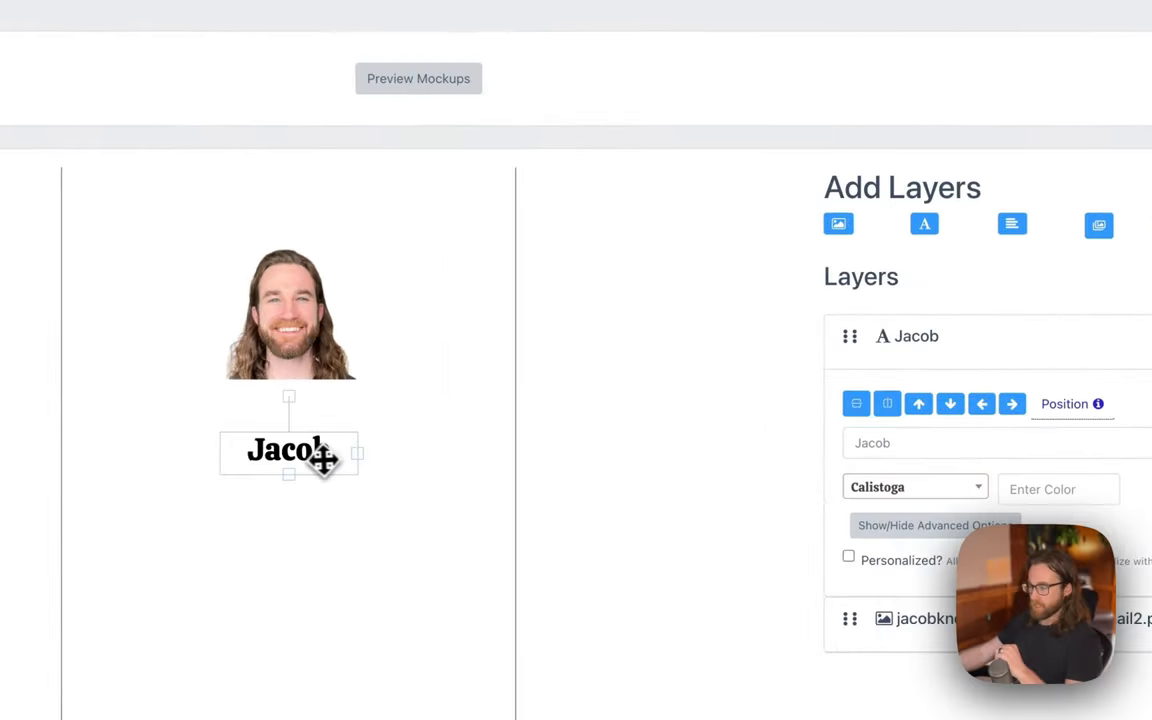
pyautogui.moveTo(290, 450); pyautogui.dragTo(288, 450)
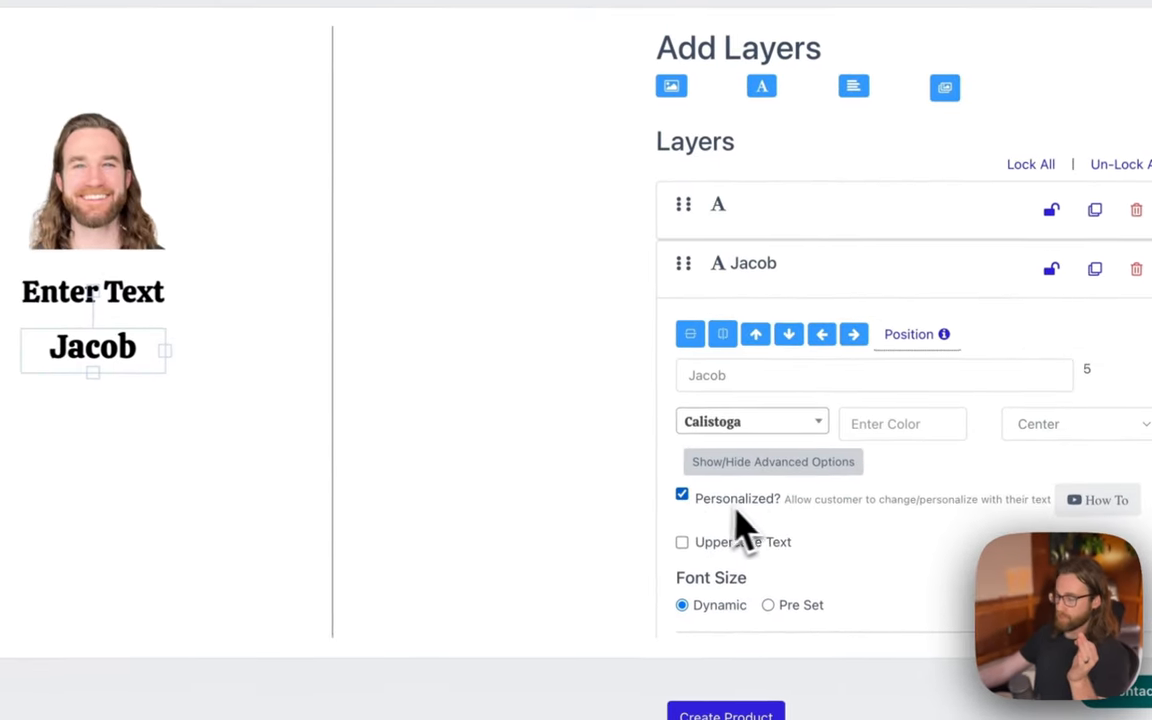
pyautogui.scroll(-3)
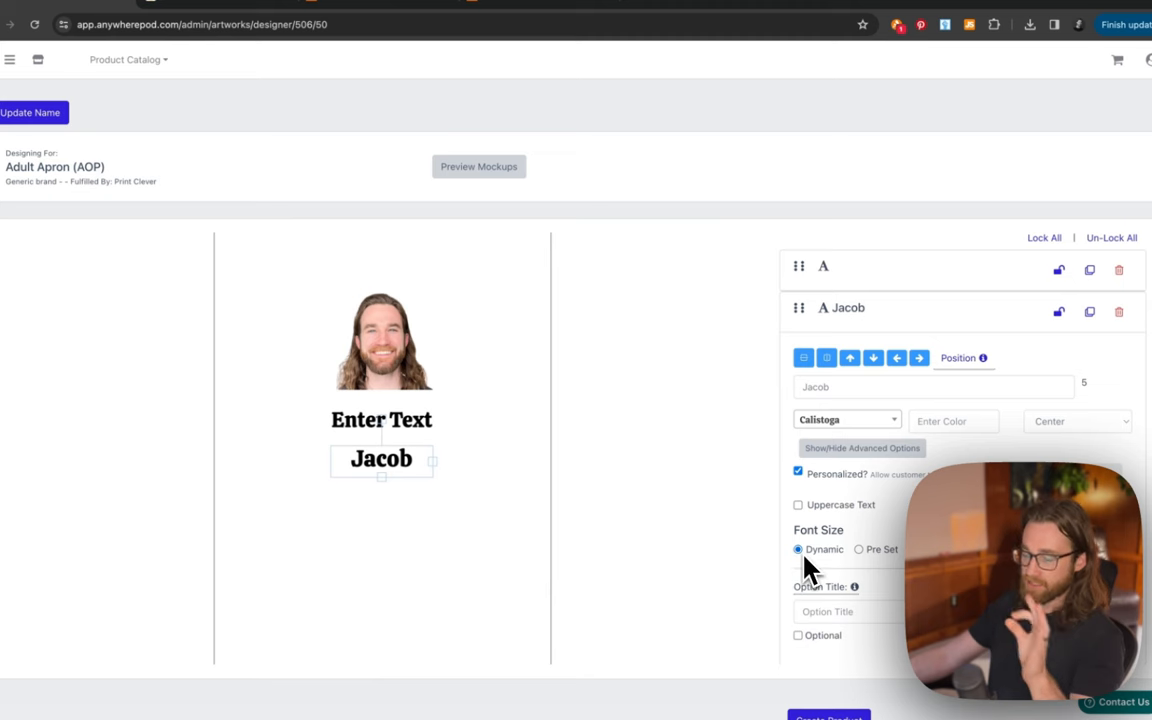
pyautogui.moveTo(796, 568)
pyautogui.write('Type Name')
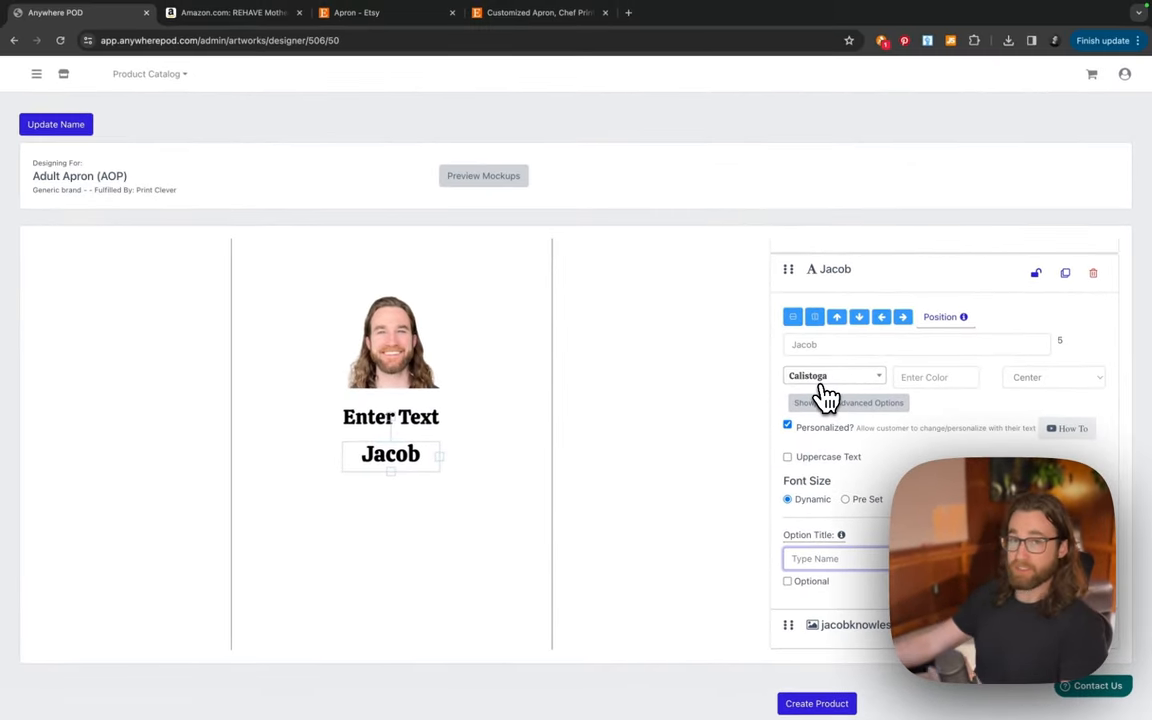
pyautogui.click(832, 376)
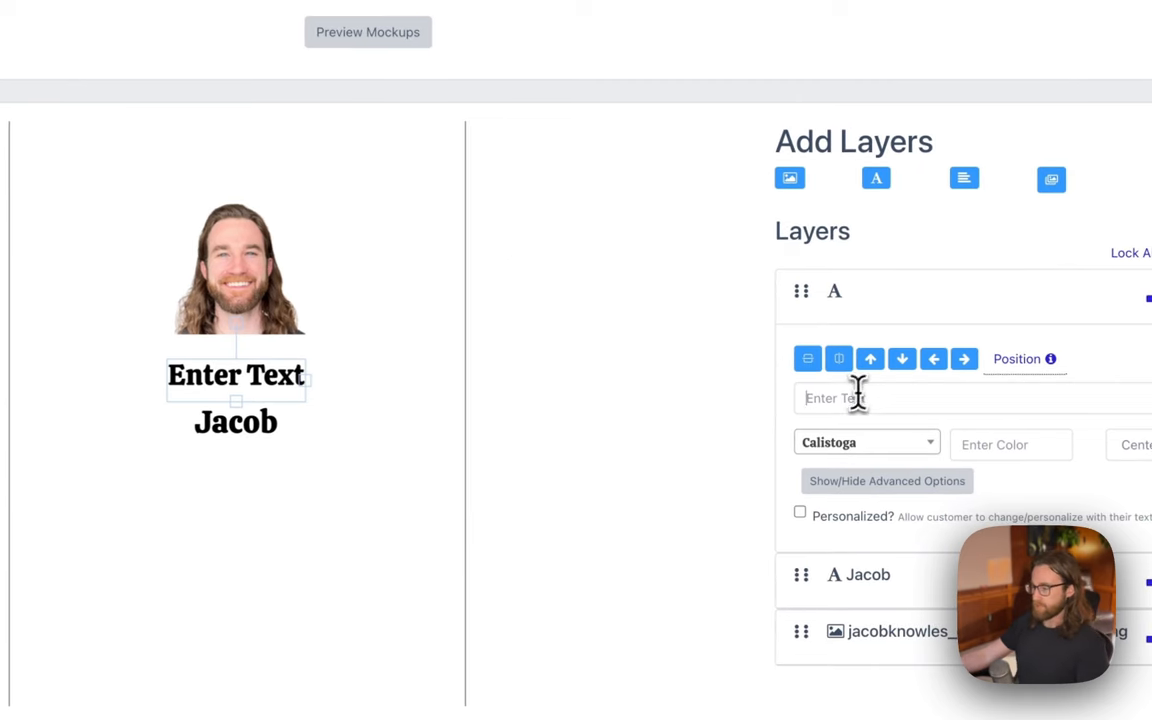
# - Make the new text read 'Chef' in the Grandstander 200 font
pyautogui.write('CA')
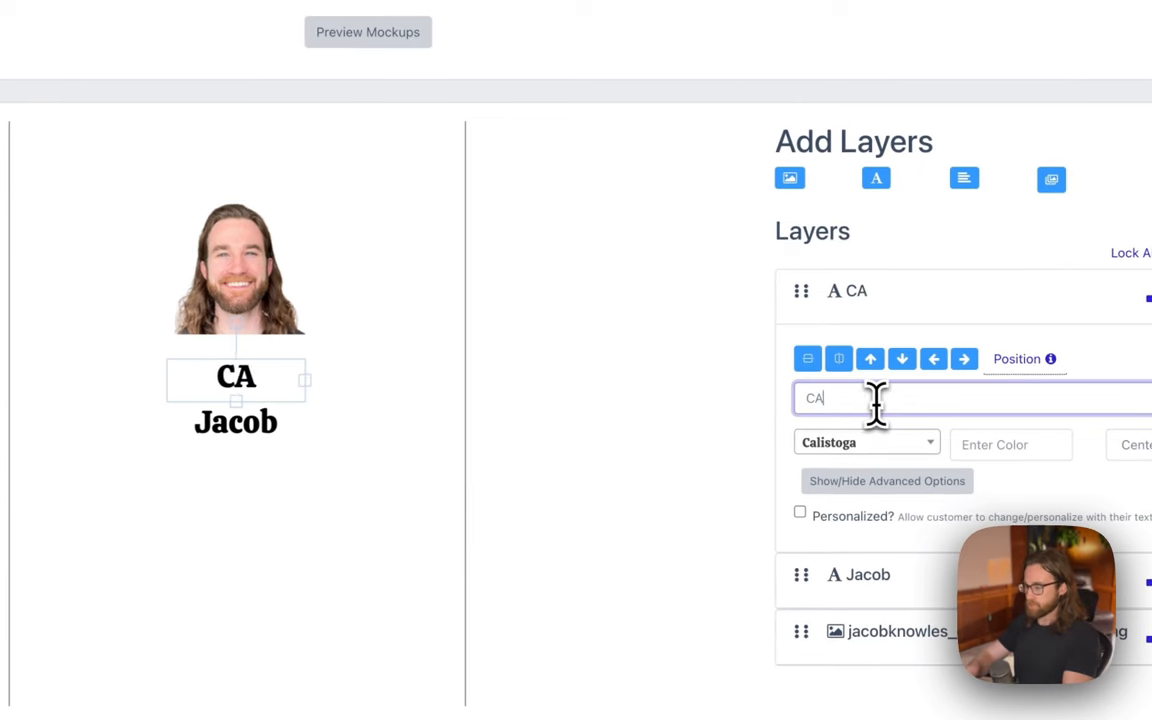
pyautogui.write('Chef')
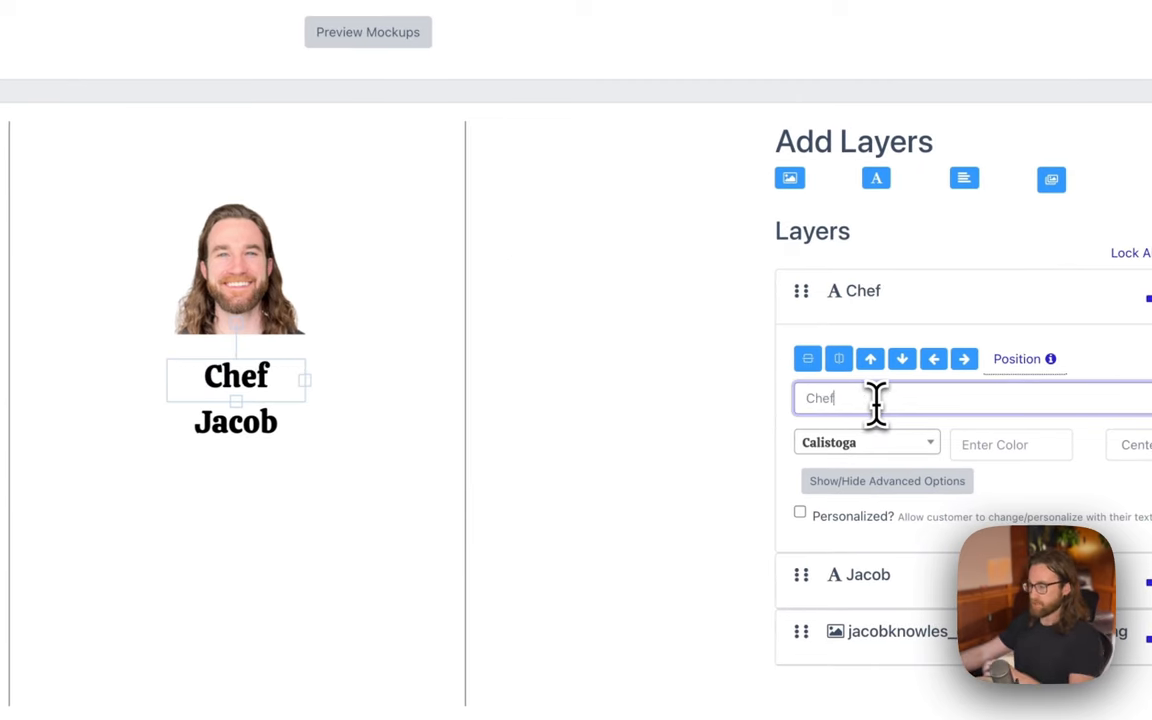
pyautogui.click(868, 442)
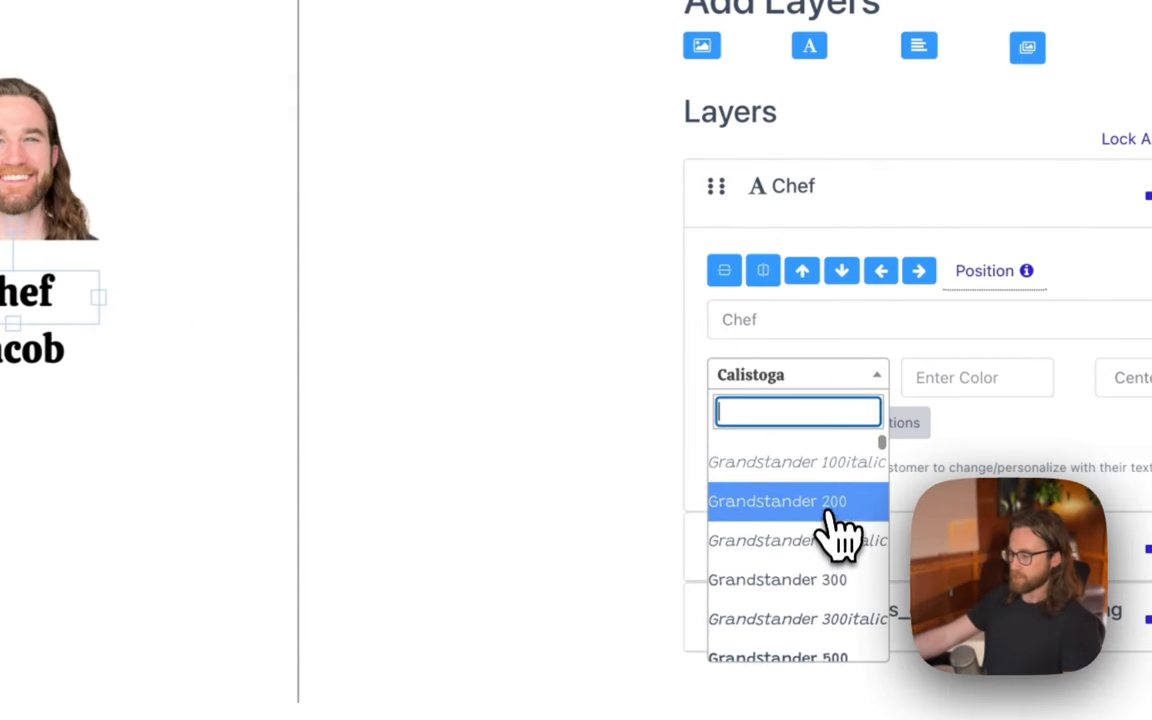
pyautogui.click(776, 500)
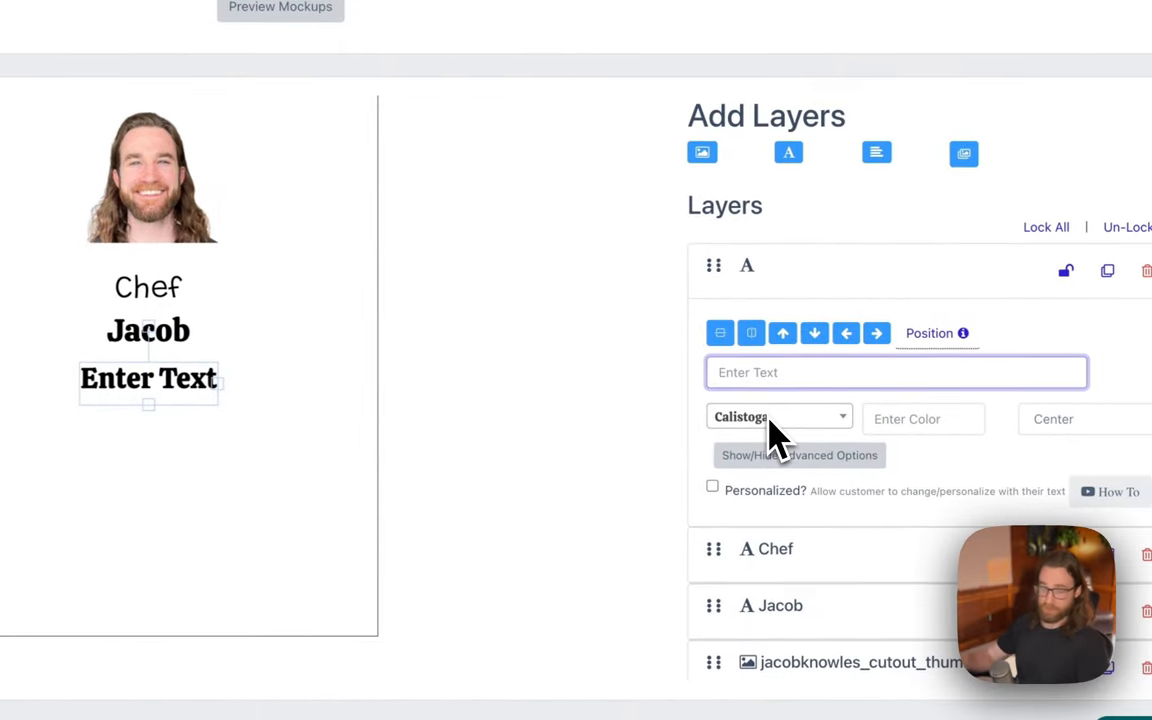
# - Enter the quote "Don't worry, I watched a Youtube video..." in the third text layer
pyautogui.write('"Don\'t worry, I watched a Youtube video...')
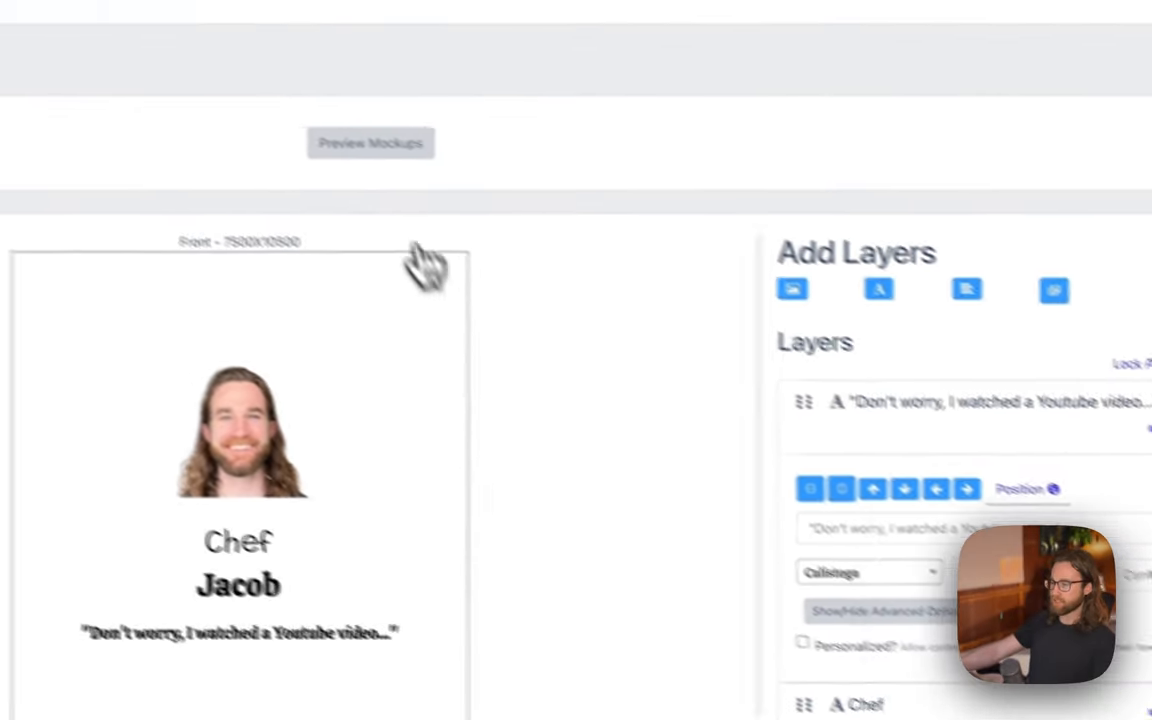
pyautogui.click(370, 142)
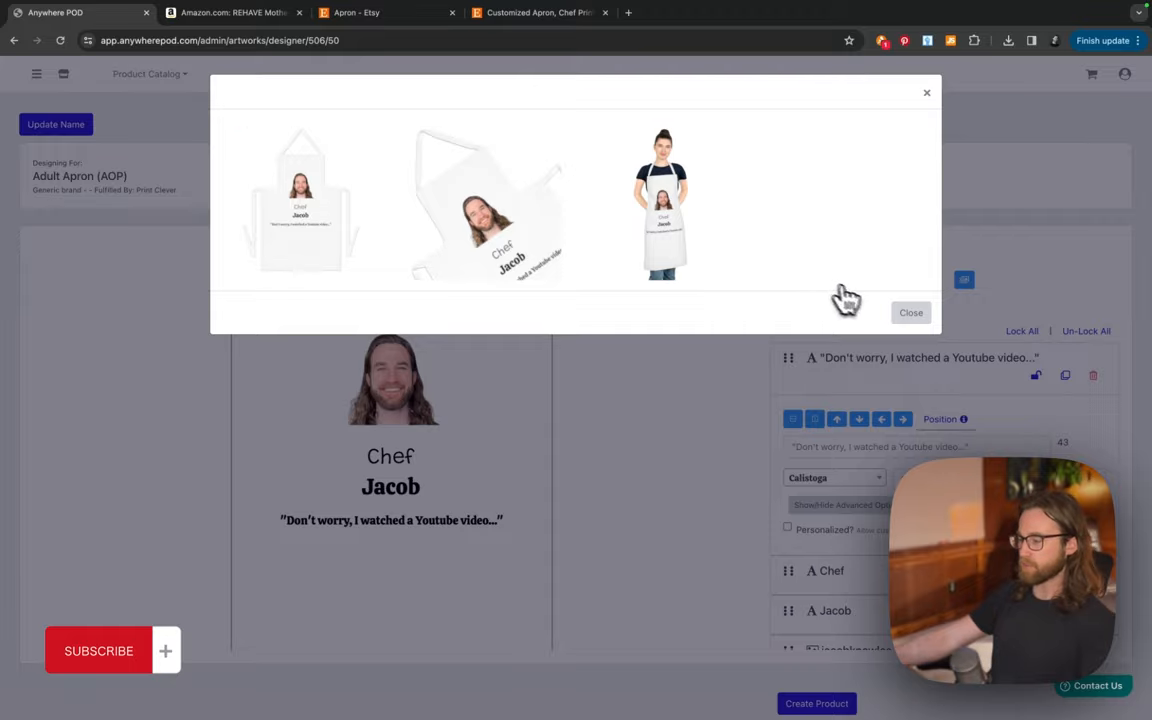
pyautogui.click(910, 312)
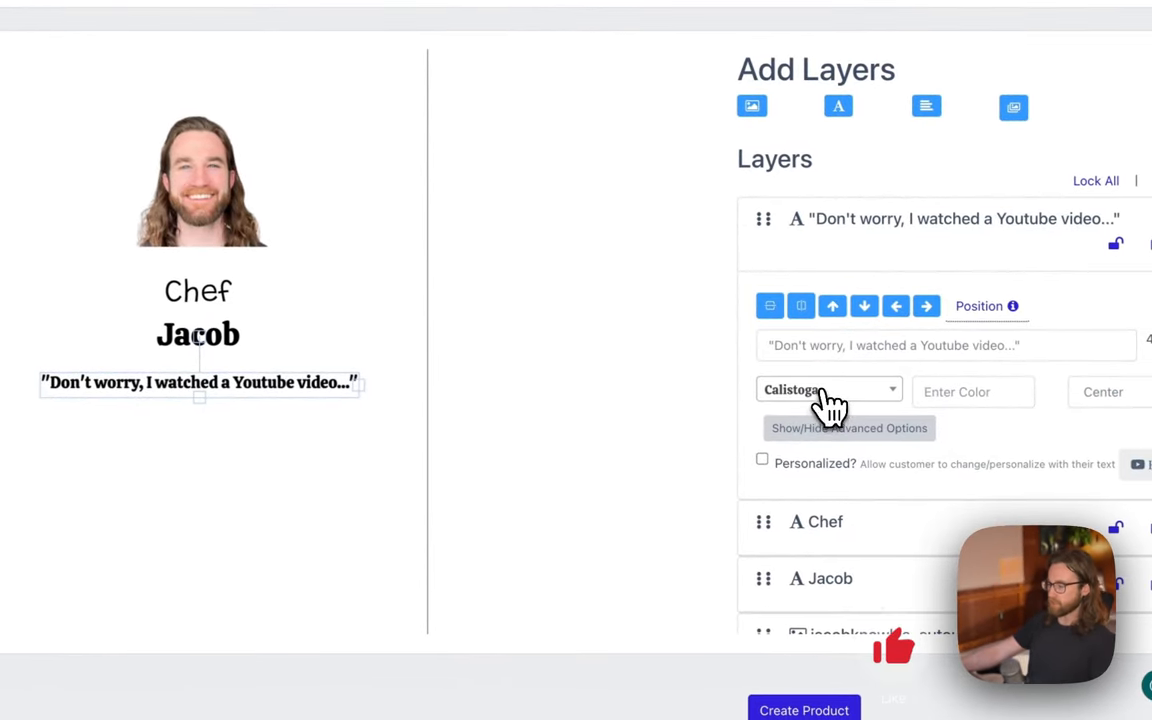
# - Restyle the quote and Chef fonts, set Jacob in Sacramento script and centre it under Chef
pyautogui.click(824, 388)
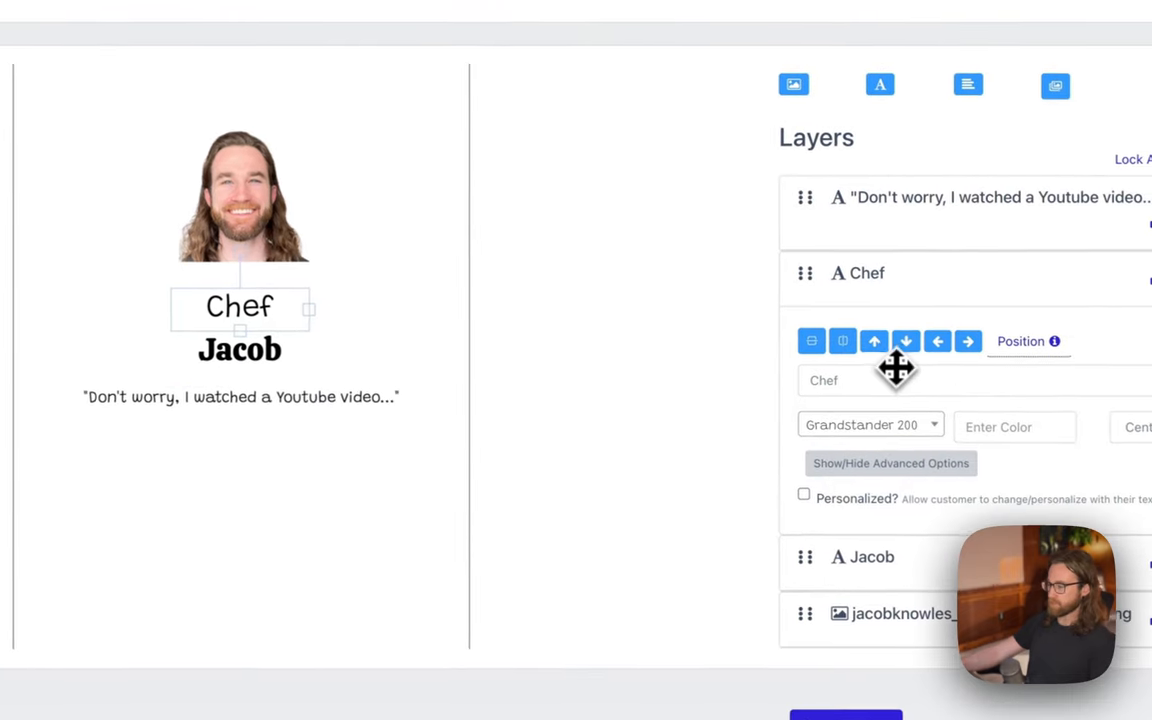
pyautogui.click(868, 424)
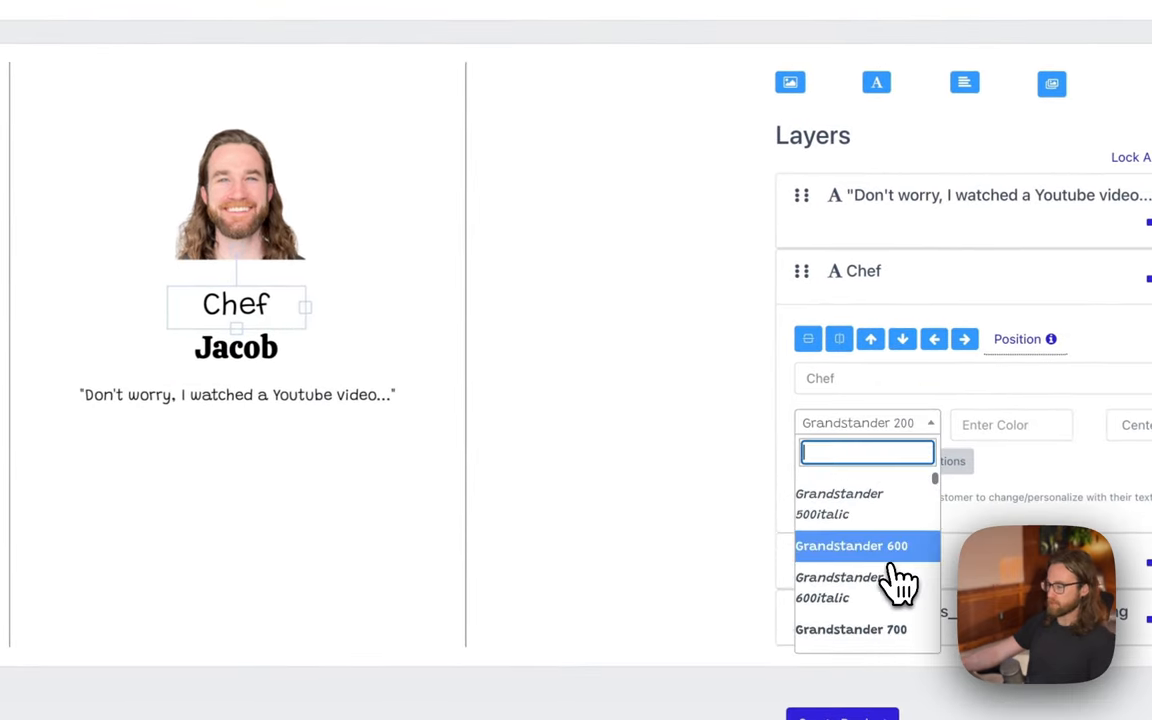
pyautogui.scroll(-3)
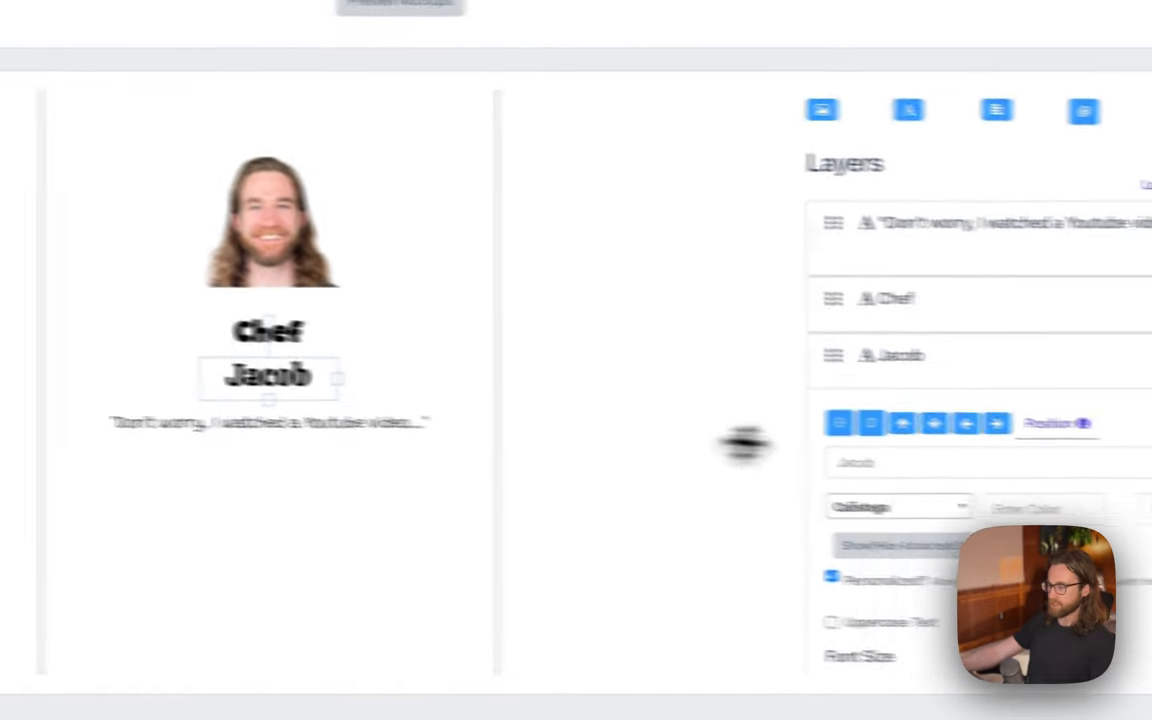
pyautogui.click(736, 468)
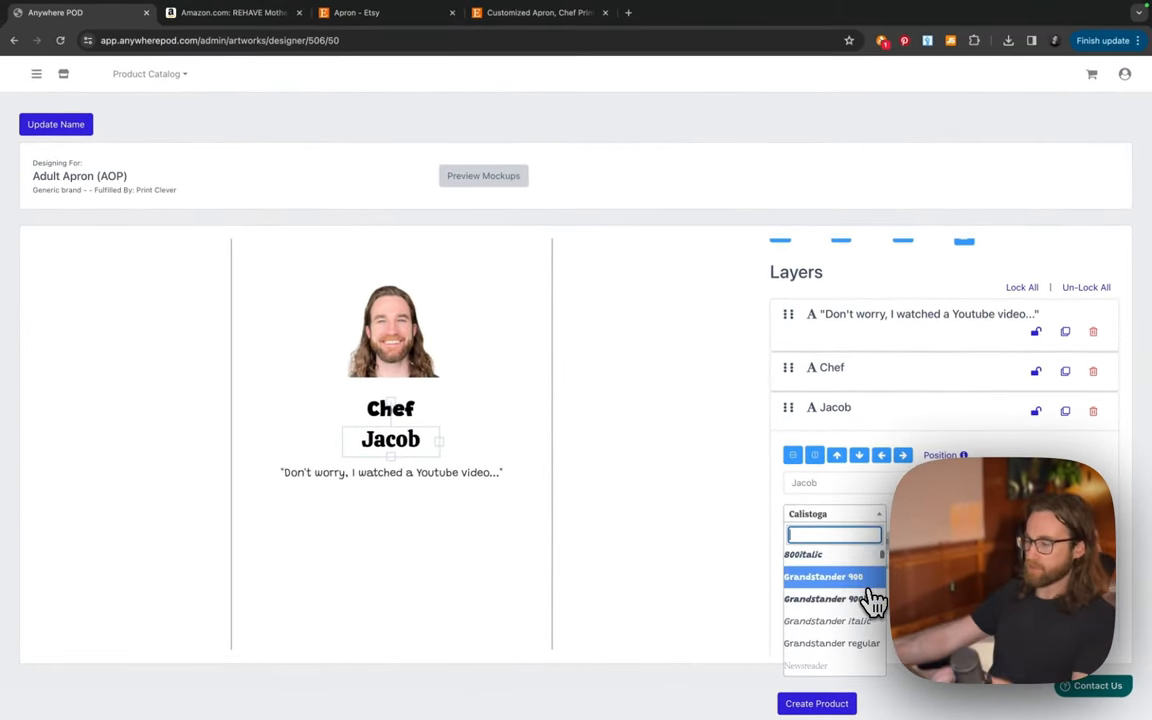
pyautogui.write('sacr')
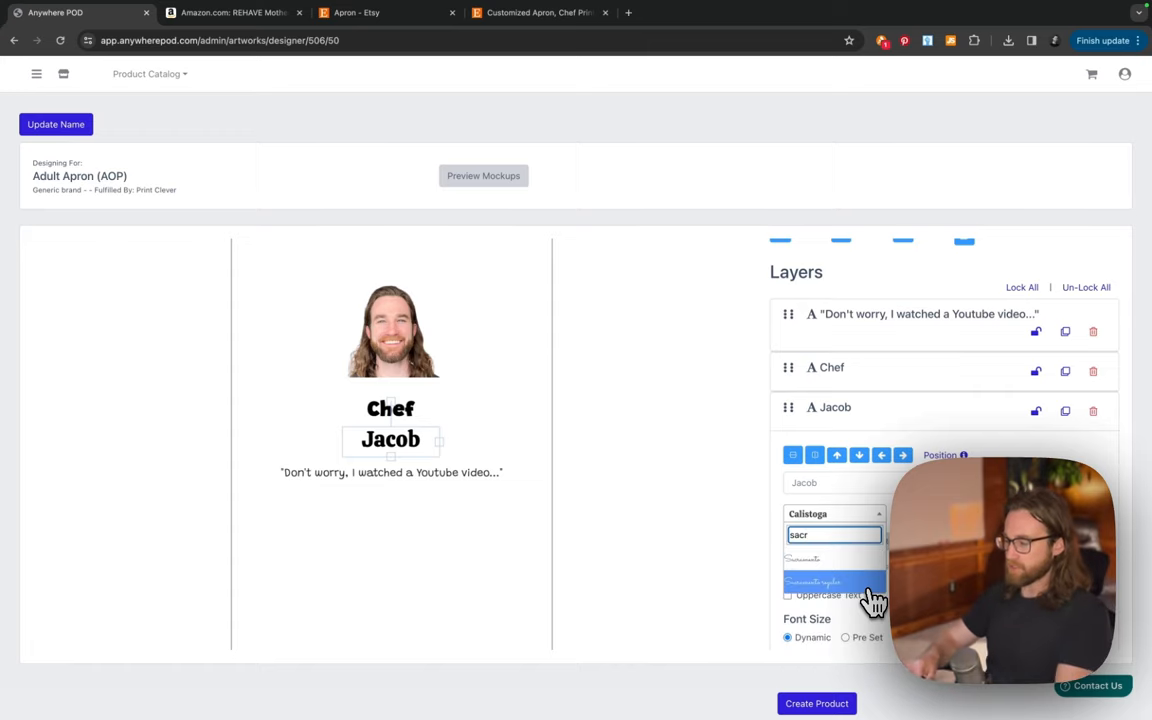
pyautogui.click(830, 580)
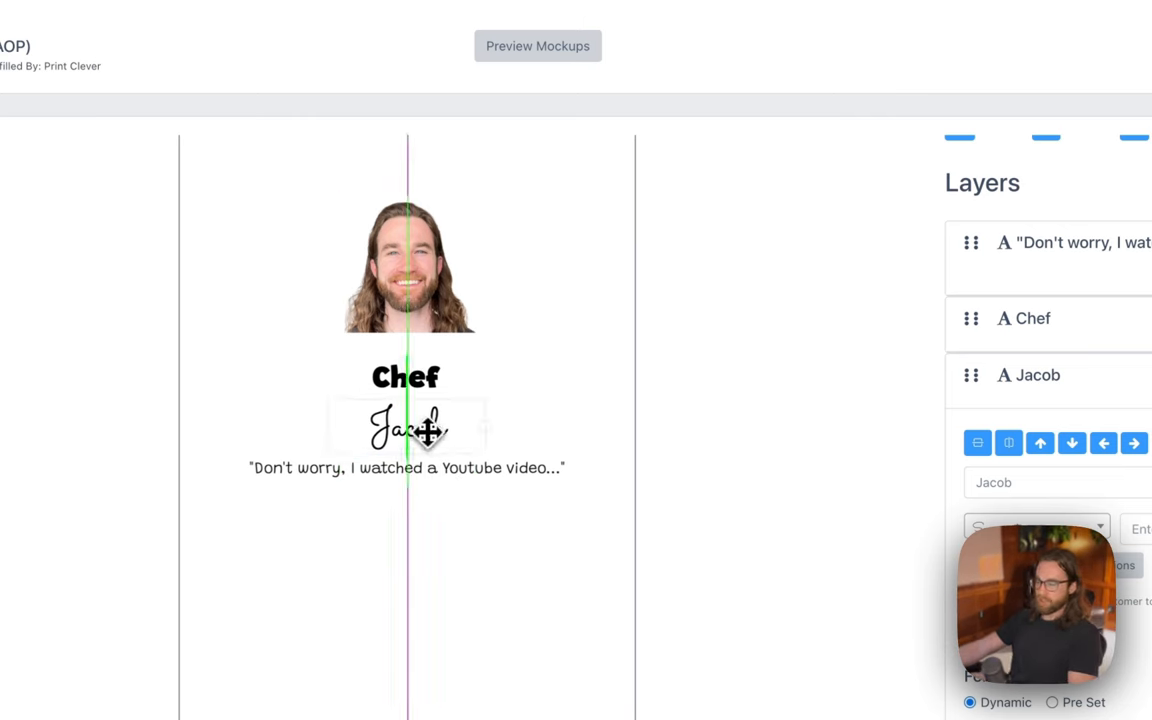
pyautogui.click(404, 376)
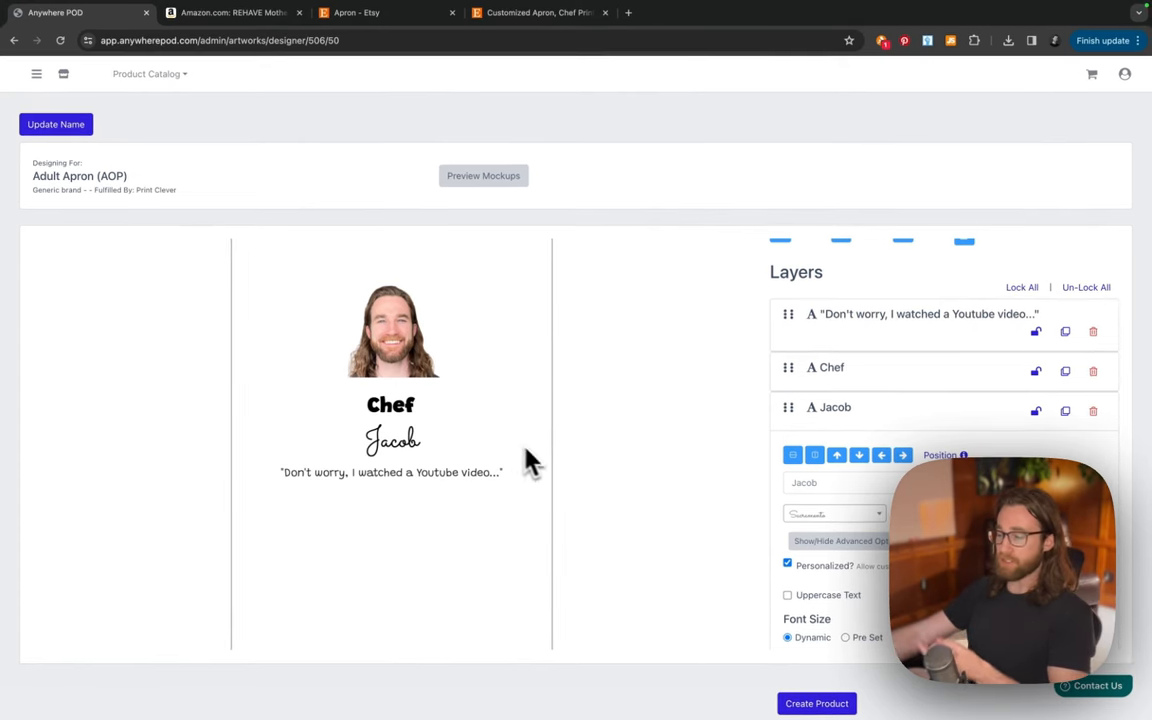
pyautogui.moveTo(636, 516)
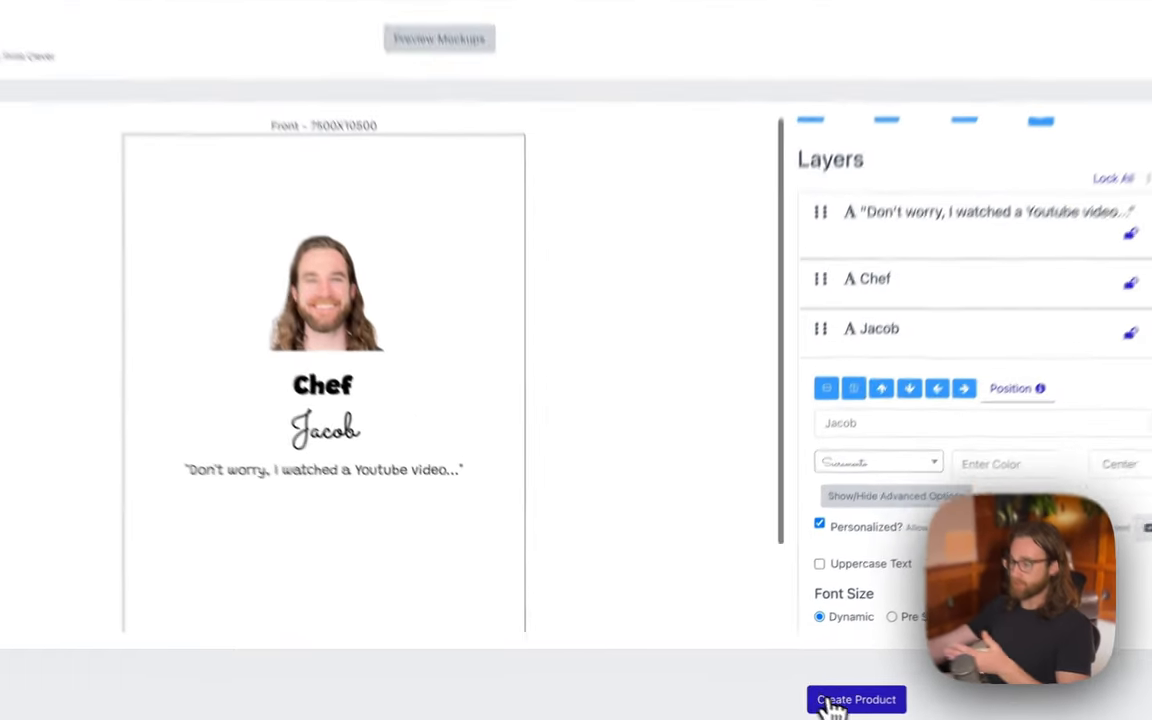
# - Create the Adult Apron (AOP) product and review its mockup and variants
pyautogui.click(856, 700)
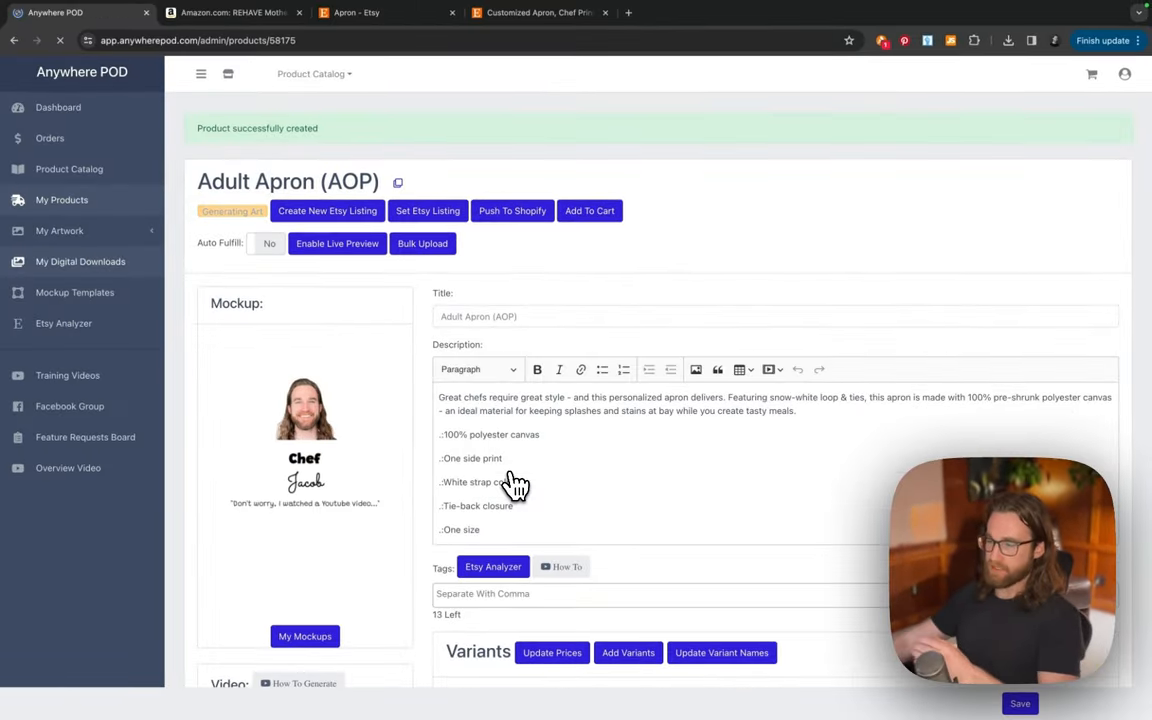
pyautogui.scroll(-3)
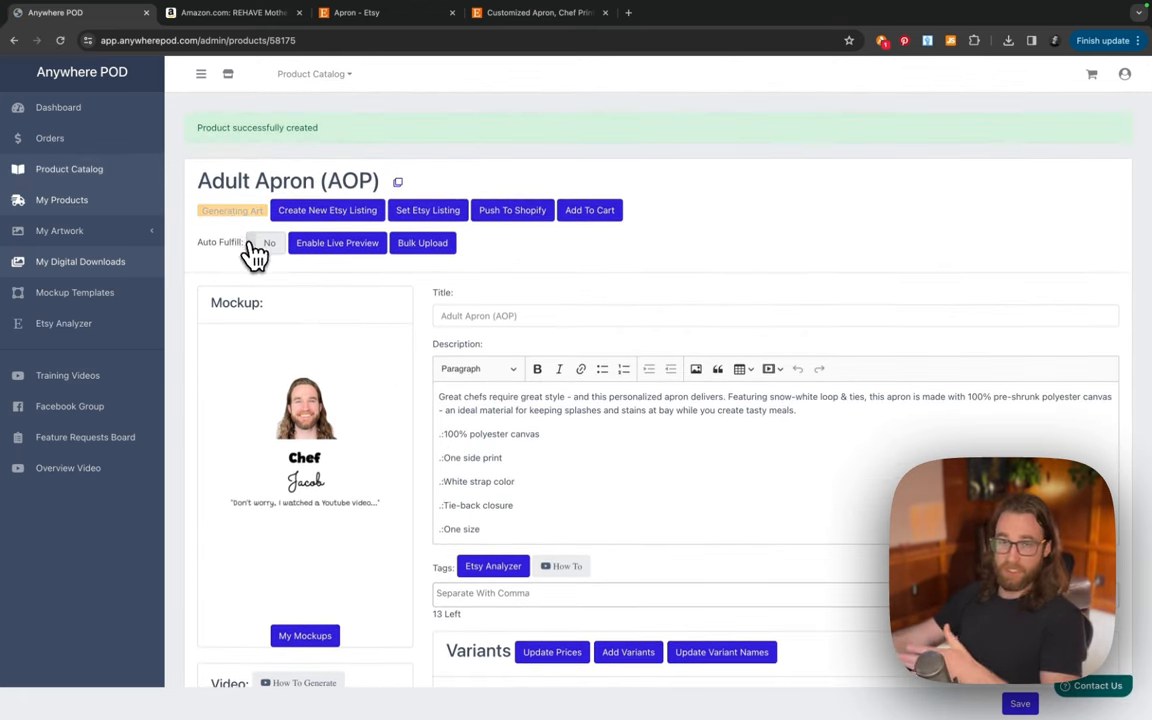
pyautogui.scroll(-3)
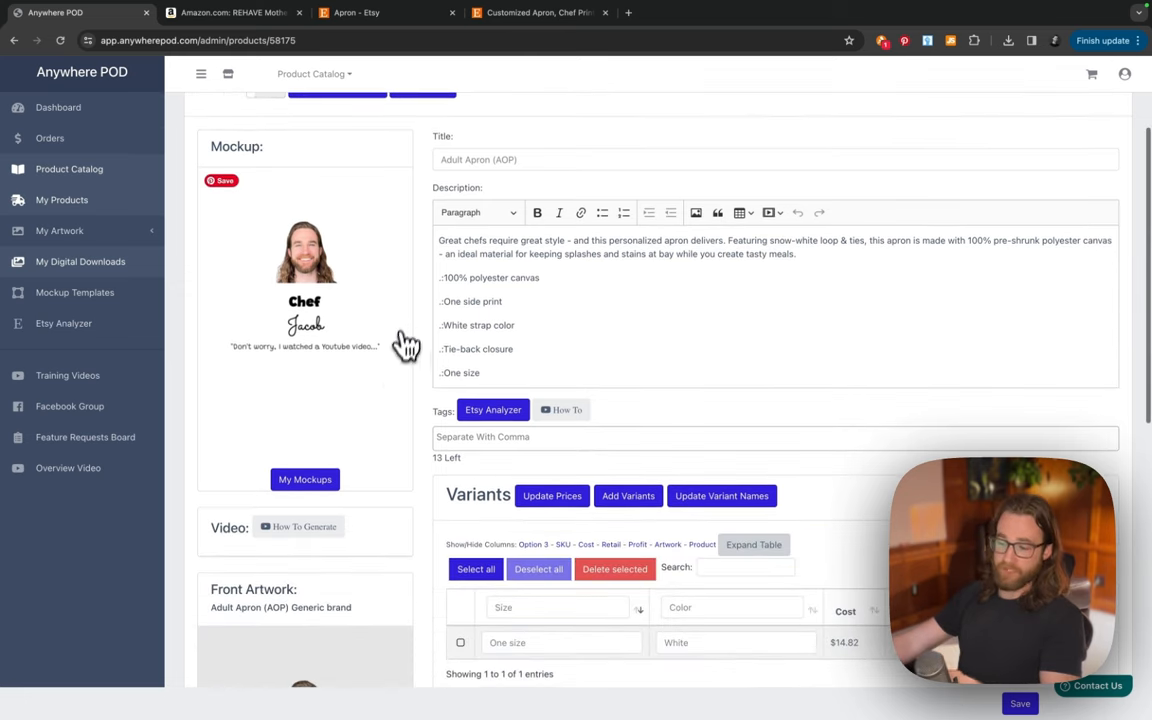
pyautogui.scroll(-3)
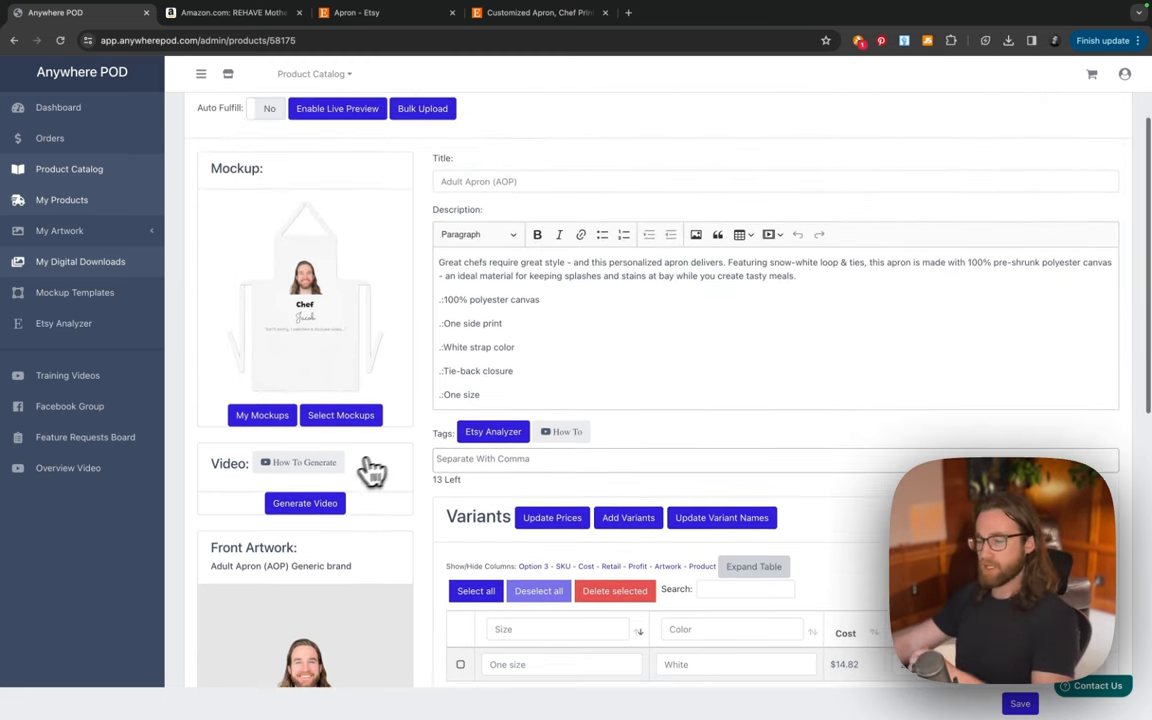
# - Save the three apron mockups with the flat front-view apron as primary
pyautogui.click(340, 414)
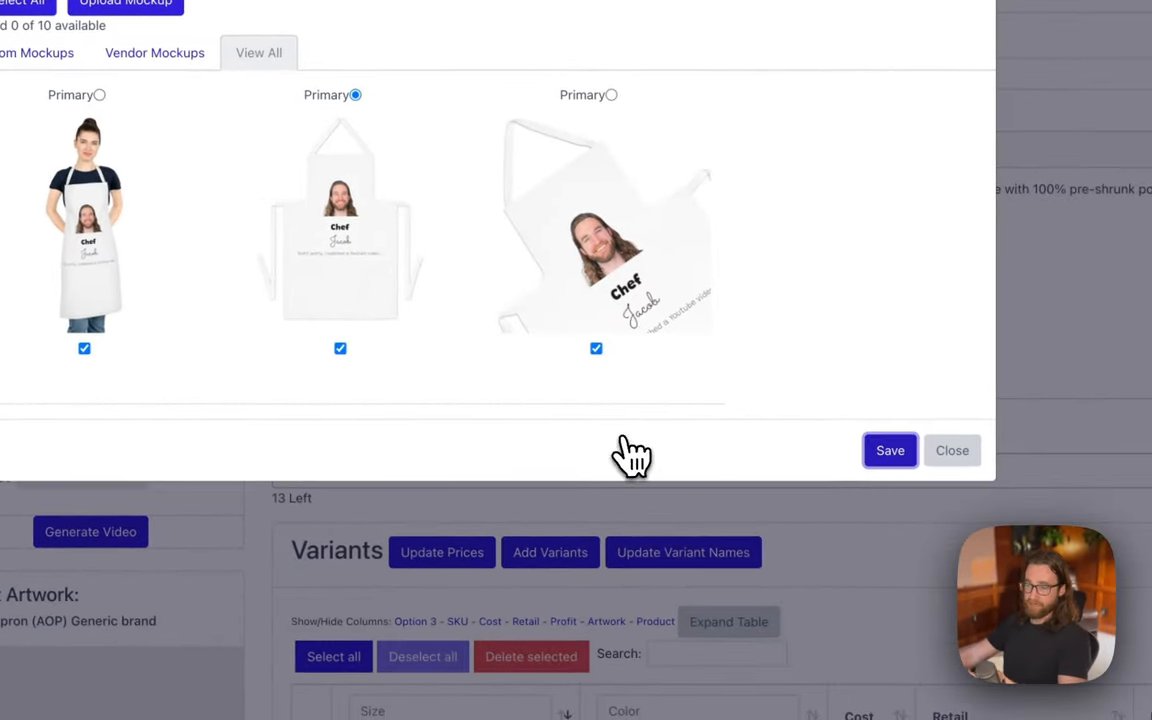
pyautogui.click(888, 450)
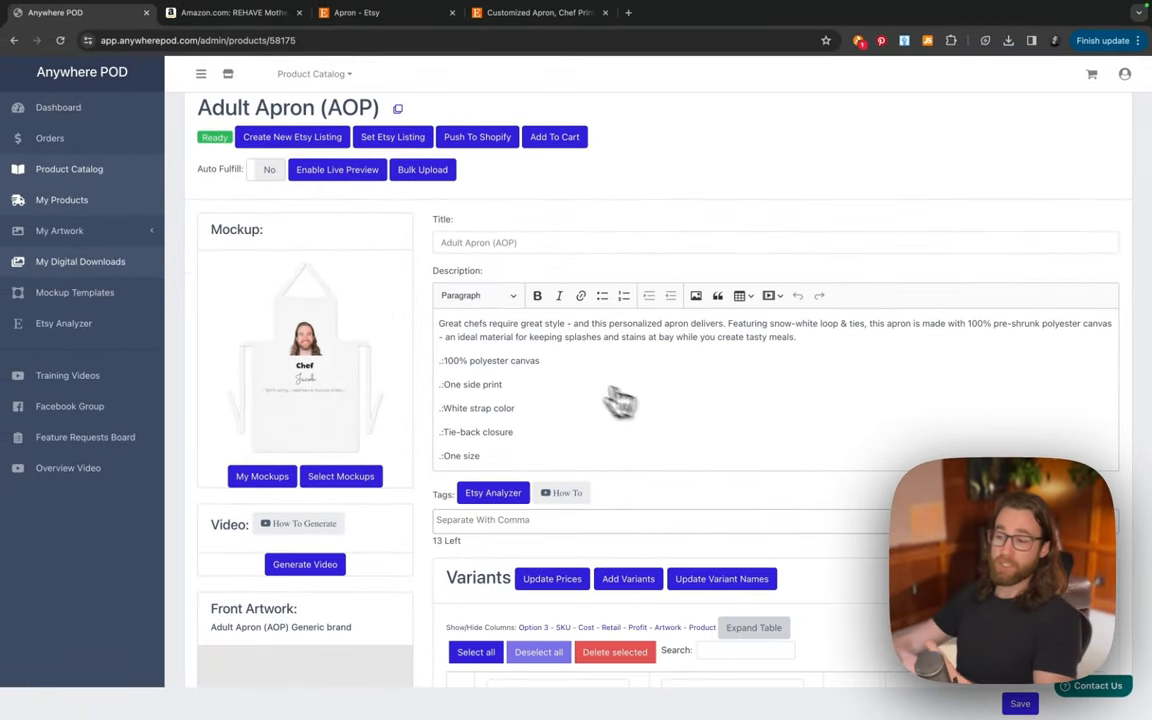
pyautogui.moveTo(424, 168)
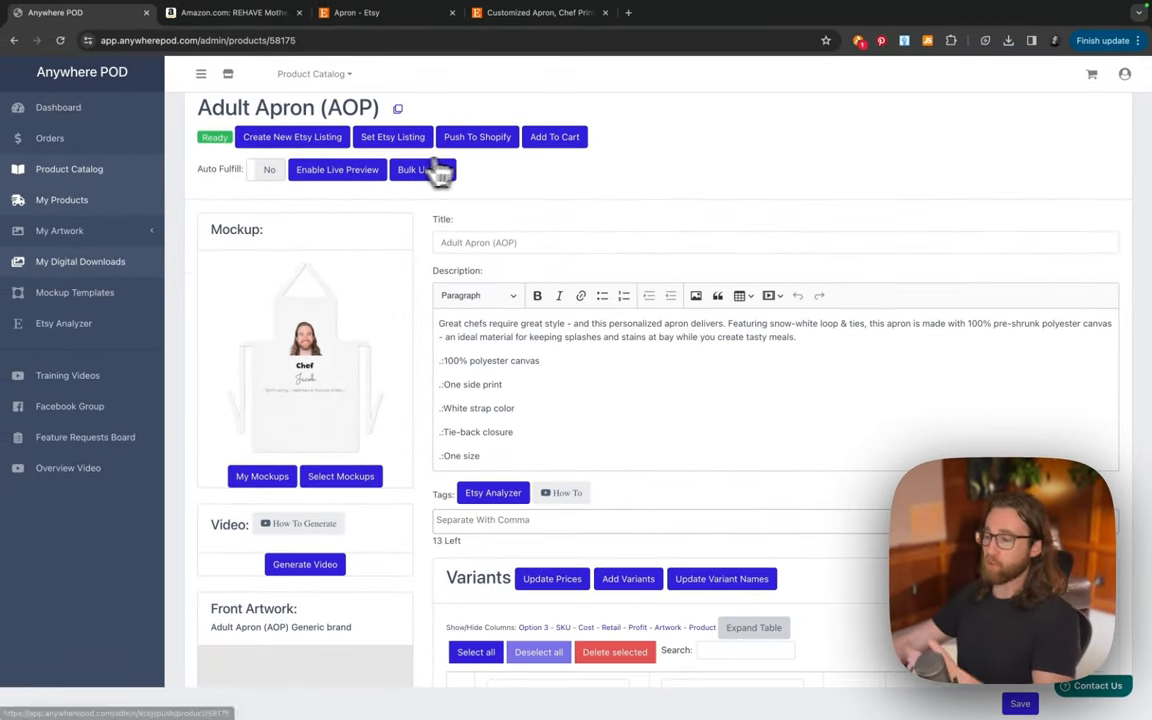
pyautogui.moveTo(488, 180)
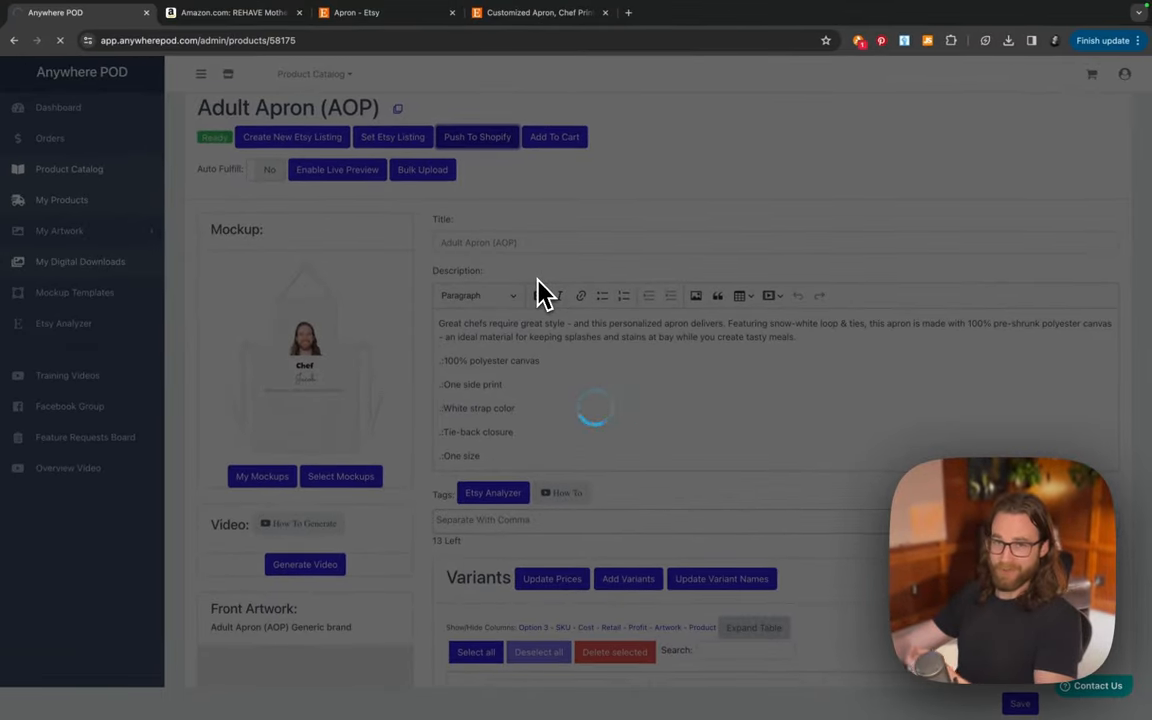
# - Review the pushed apron's title, description, tags, white one-size variant ($14.82 cost, $29.64 retail) and front artwork
pyautogui.scroll(-3)
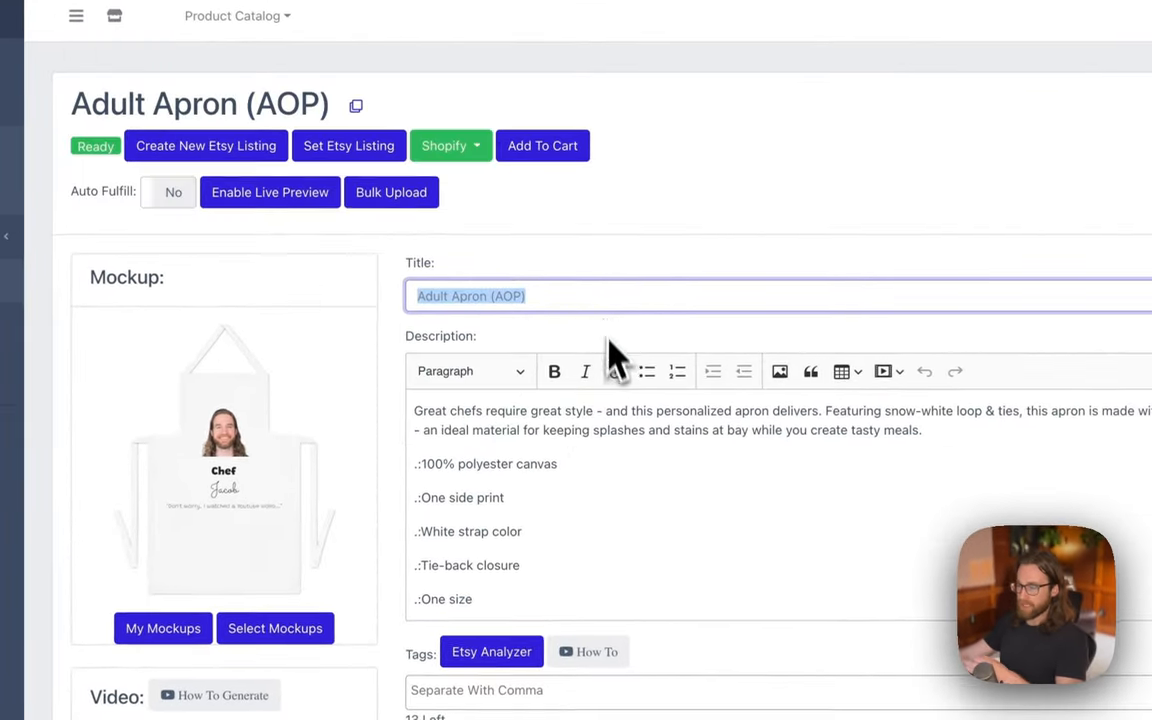
pyautogui.scroll(-3)
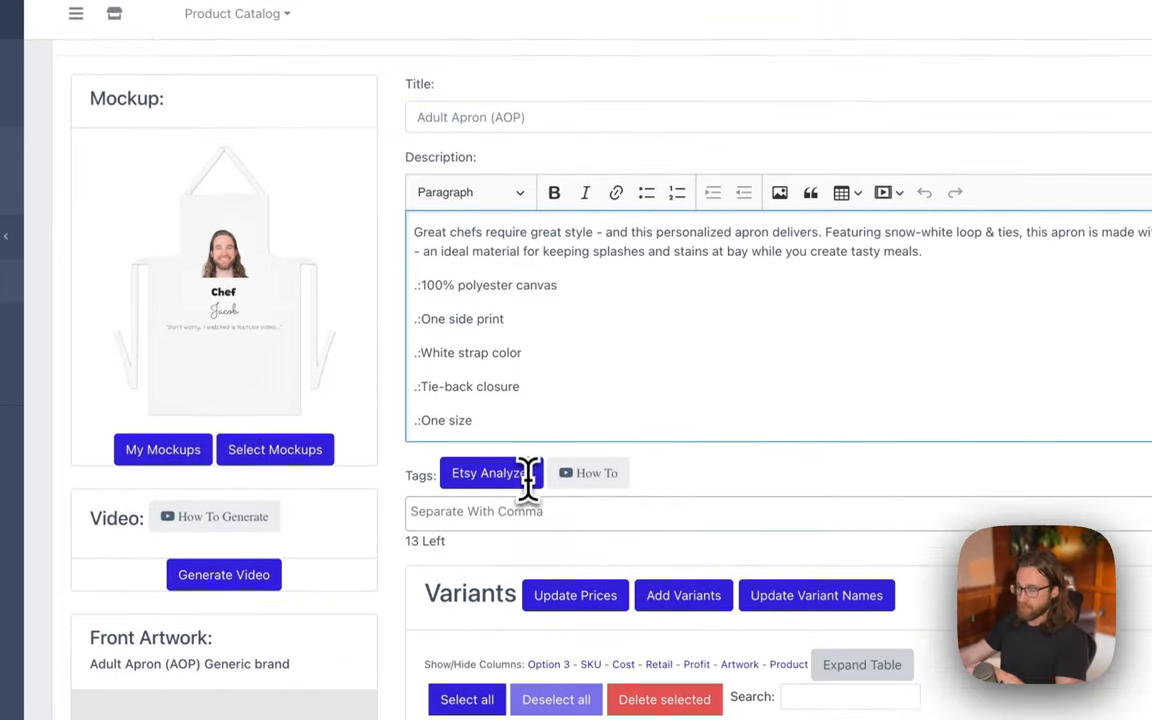
pyautogui.scroll(-3)
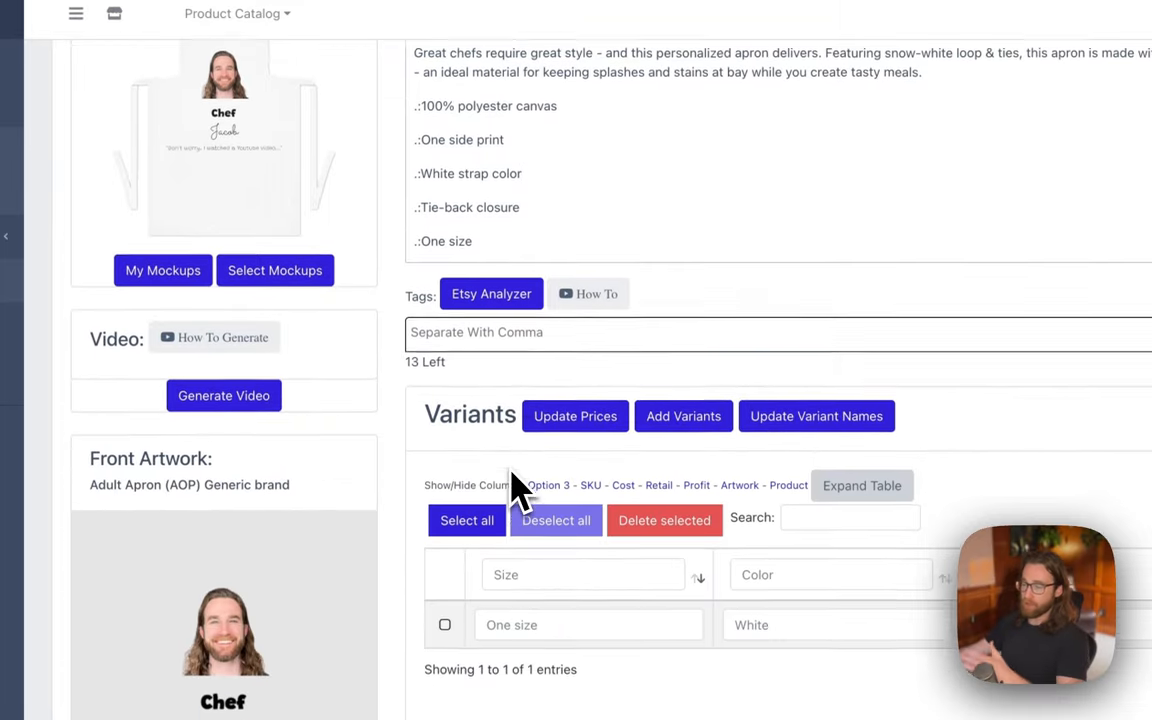
pyautogui.scroll(-3)
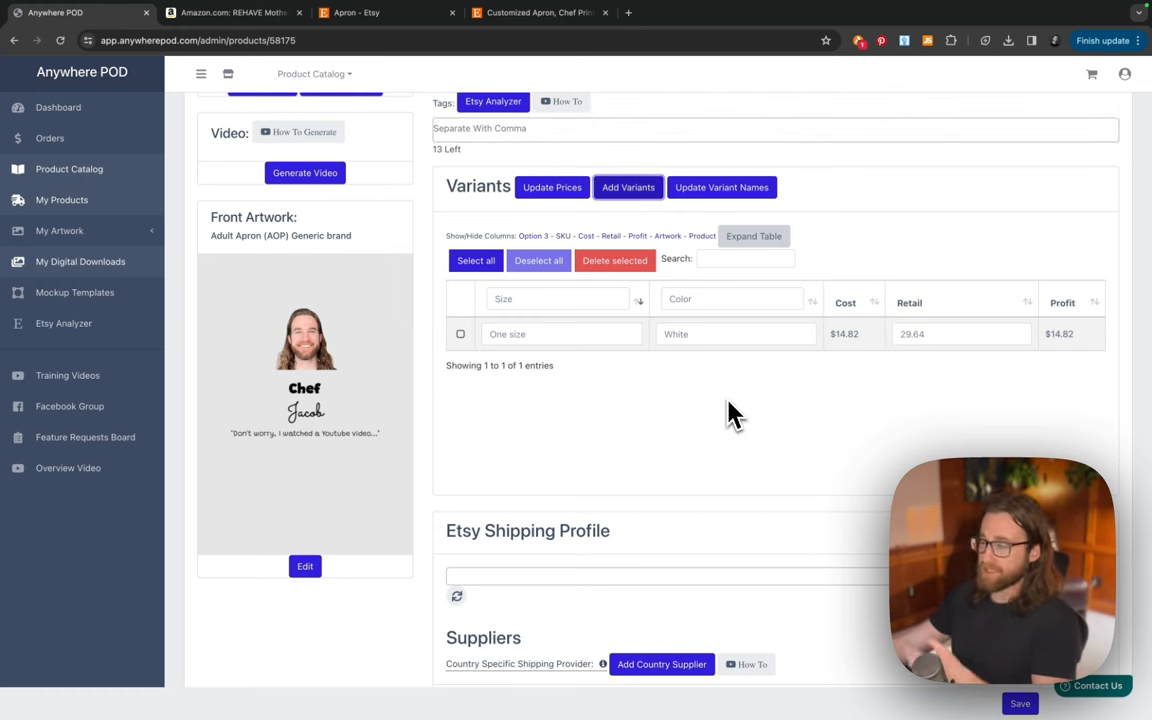
pyautogui.moveTo(752, 304)
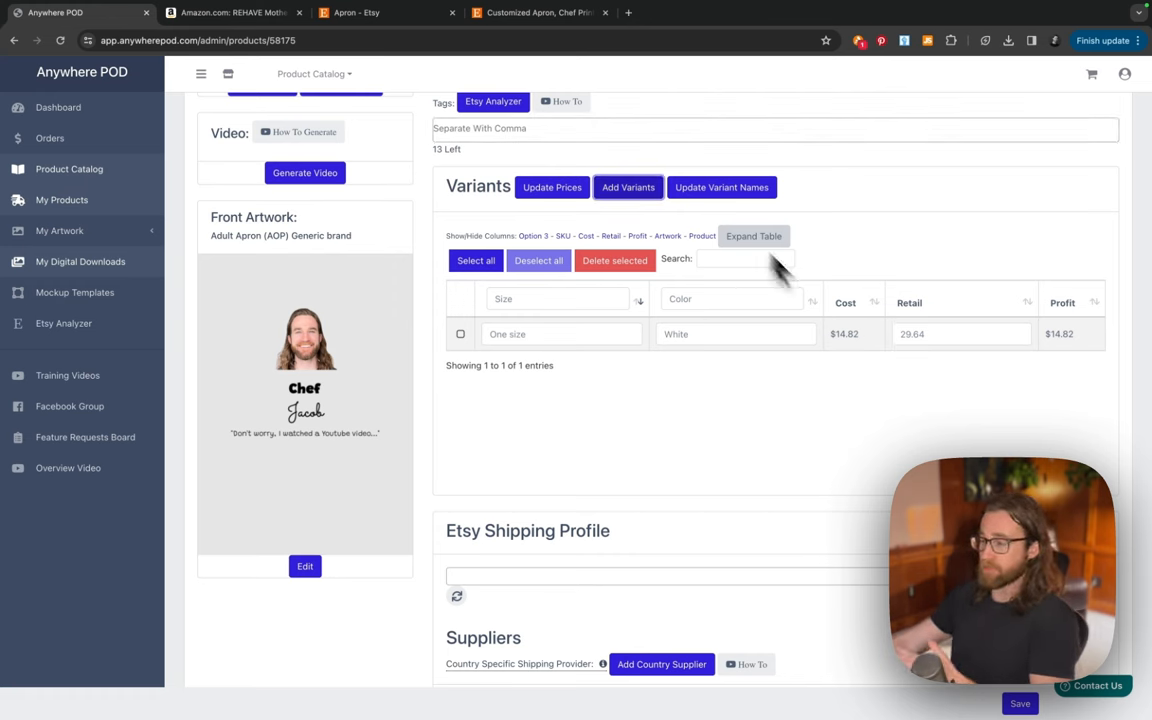
# - Switch the apron's Fulfill Orders toggle to Yes, supplied by Print Clever to the default region
pyautogui.scroll(-3)
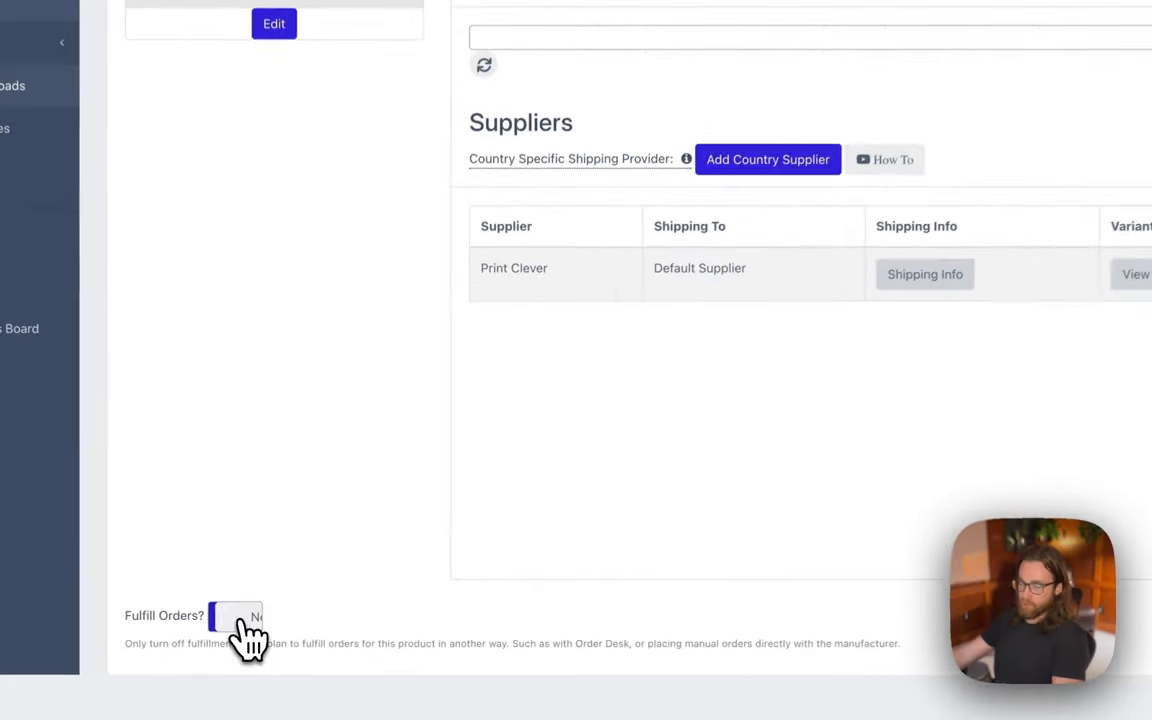
pyautogui.click(236, 616)
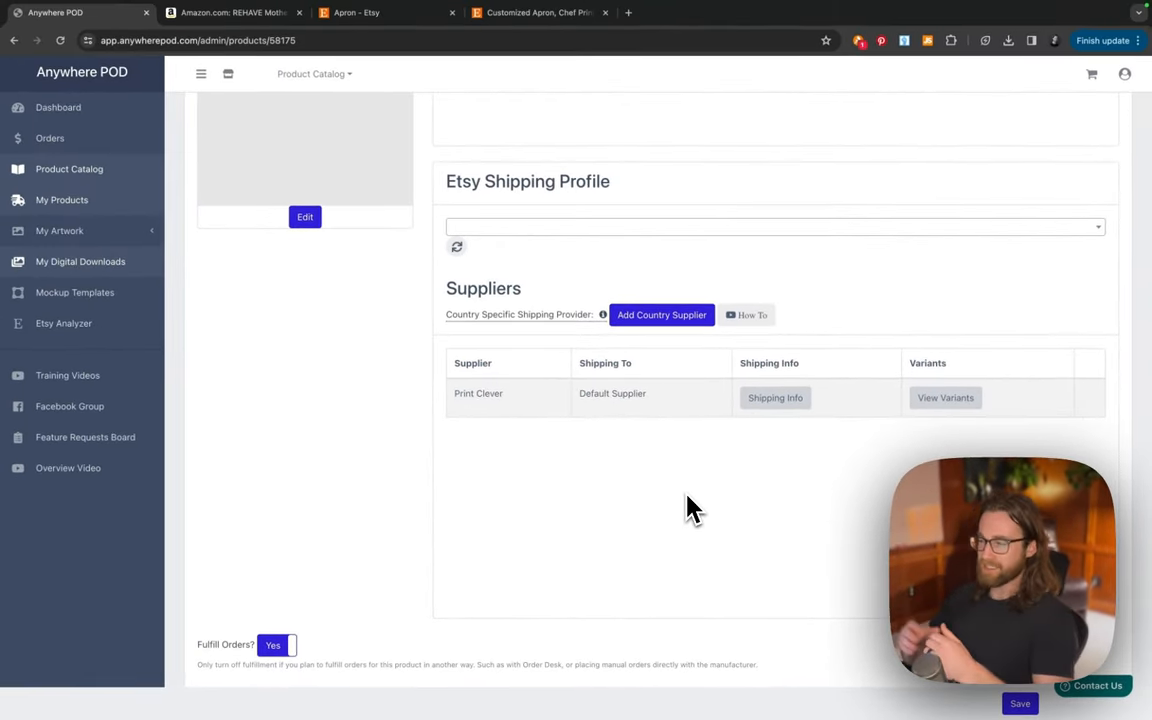
pyautogui.moveTo(390, 588)
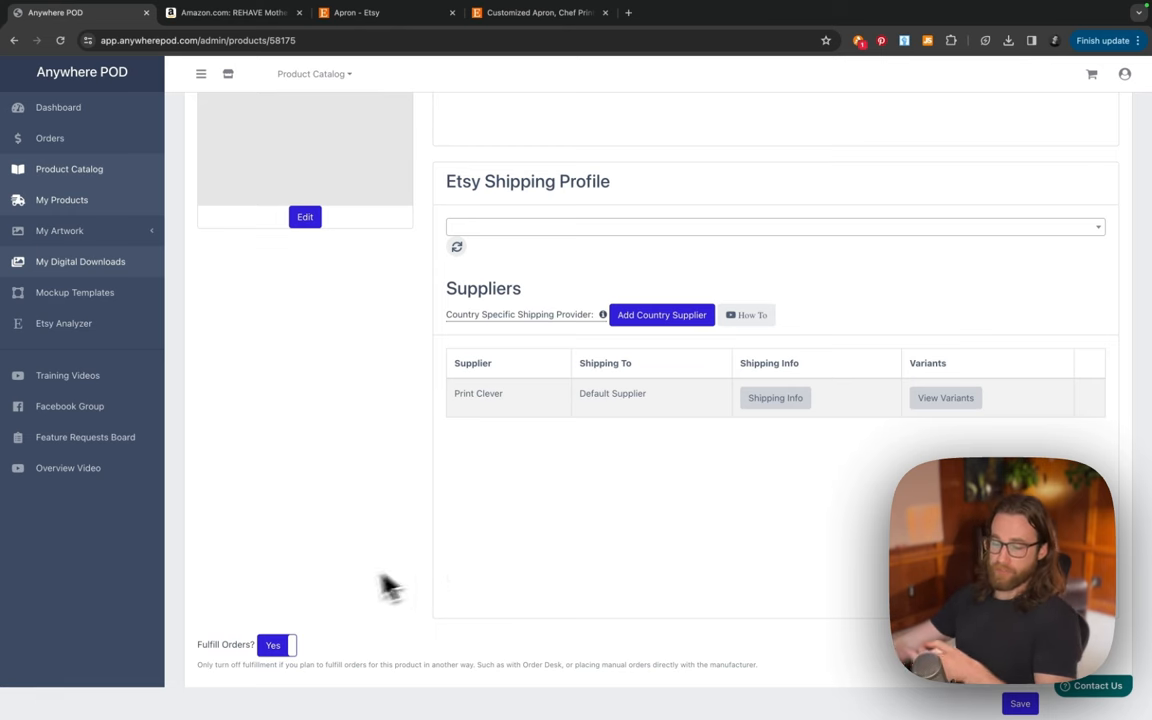
pyautogui.moveTo(344, 596)
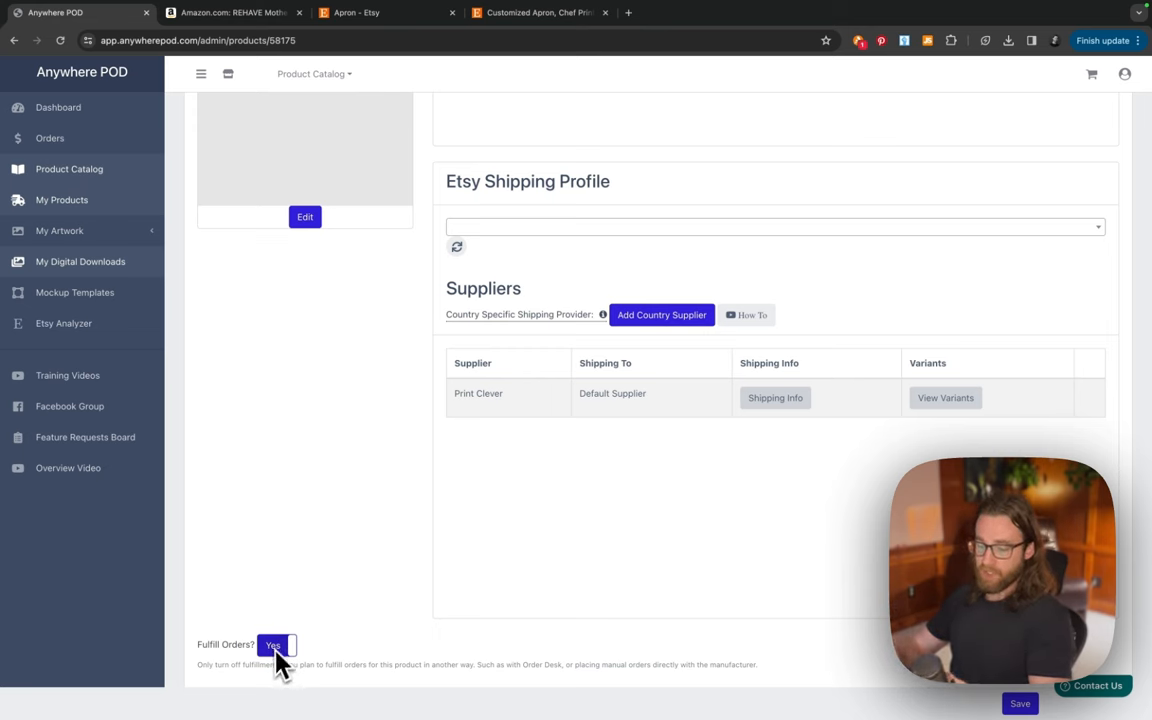
pyautogui.moveTo(350, 588)
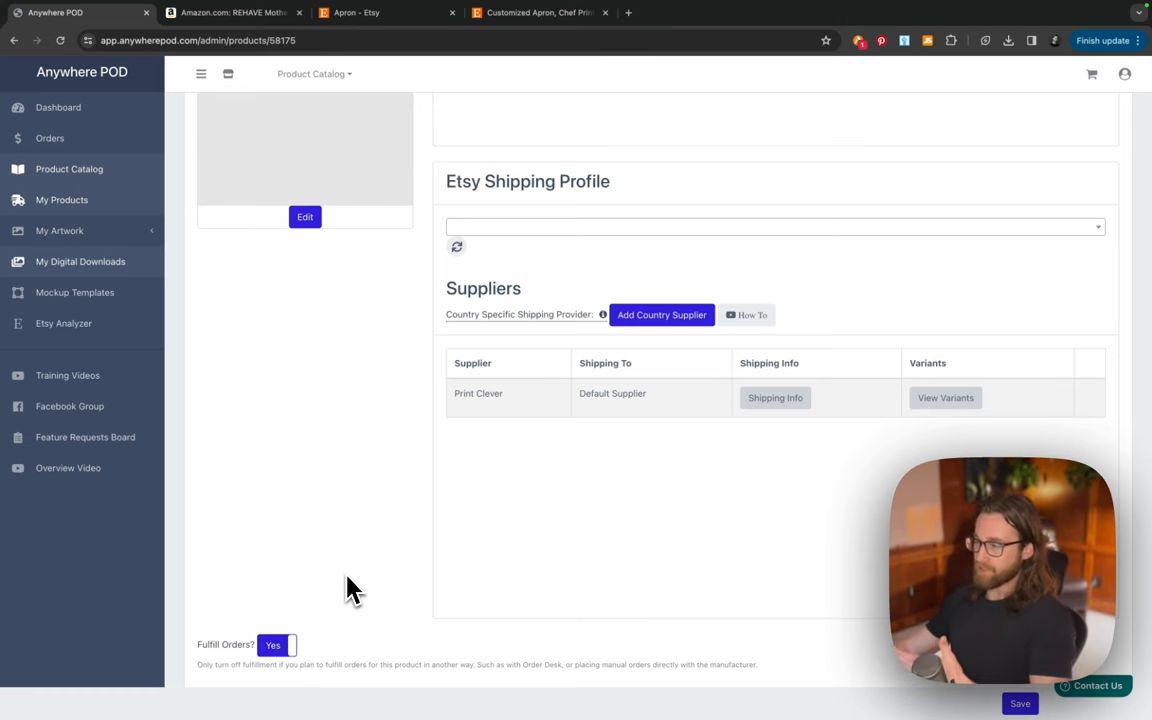
pyautogui.scroll(3)
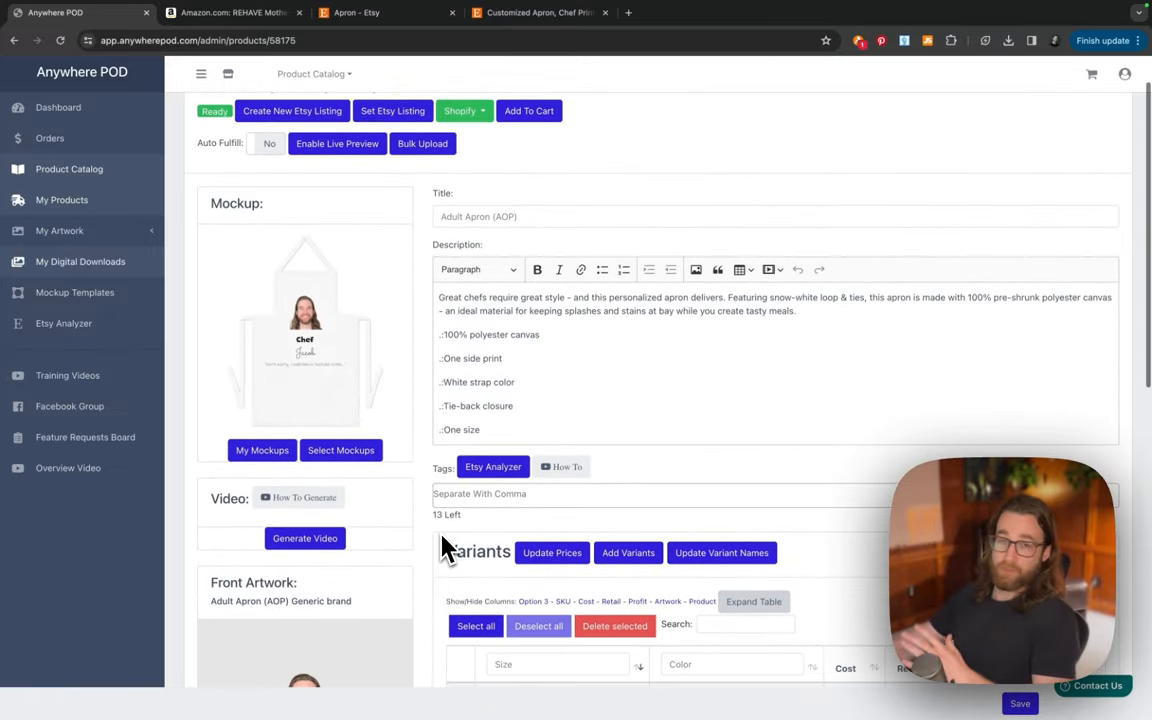
pyautogui.scroll(-3)
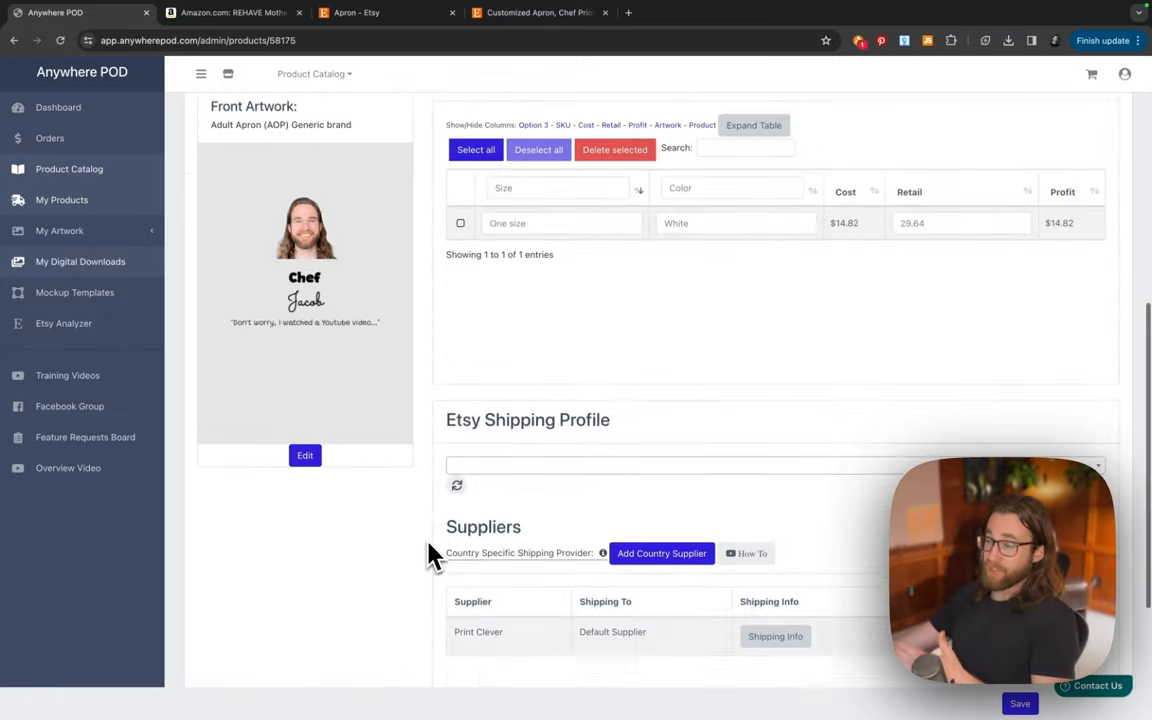
pyautogui.scroll(3)
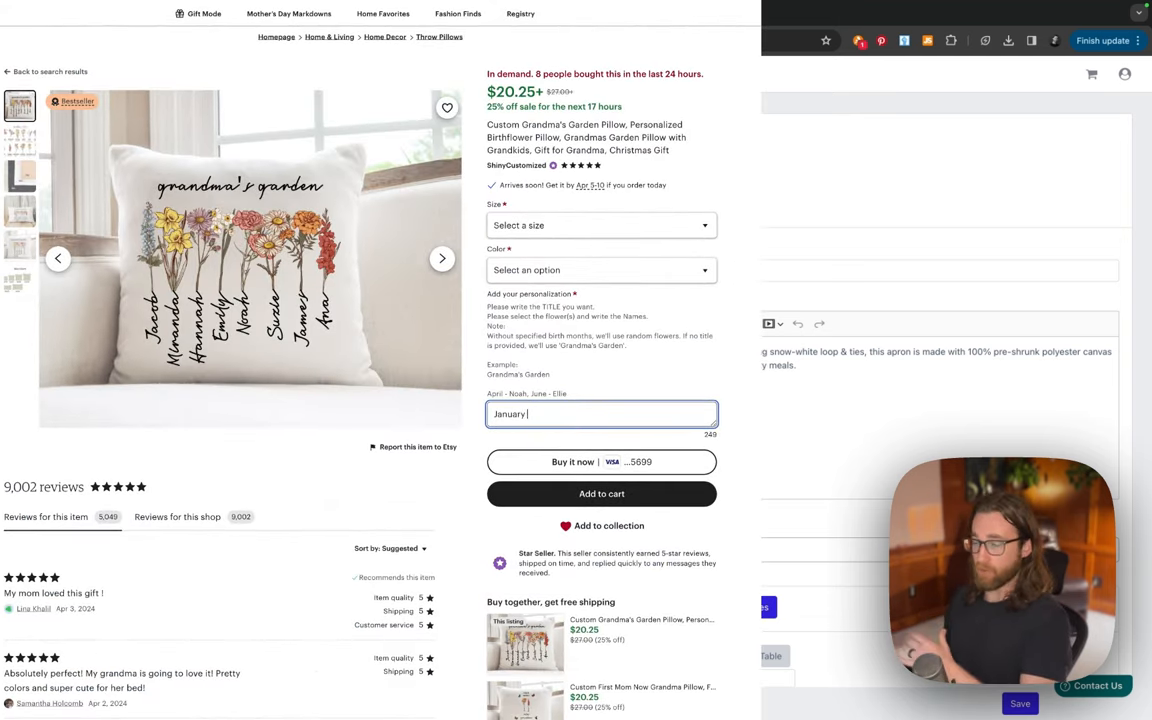
# - Enter sample personalization lines 'January - Jacob' and 'March - Chrystelle' in the pillow listing's text box
pyautogui.write('-')
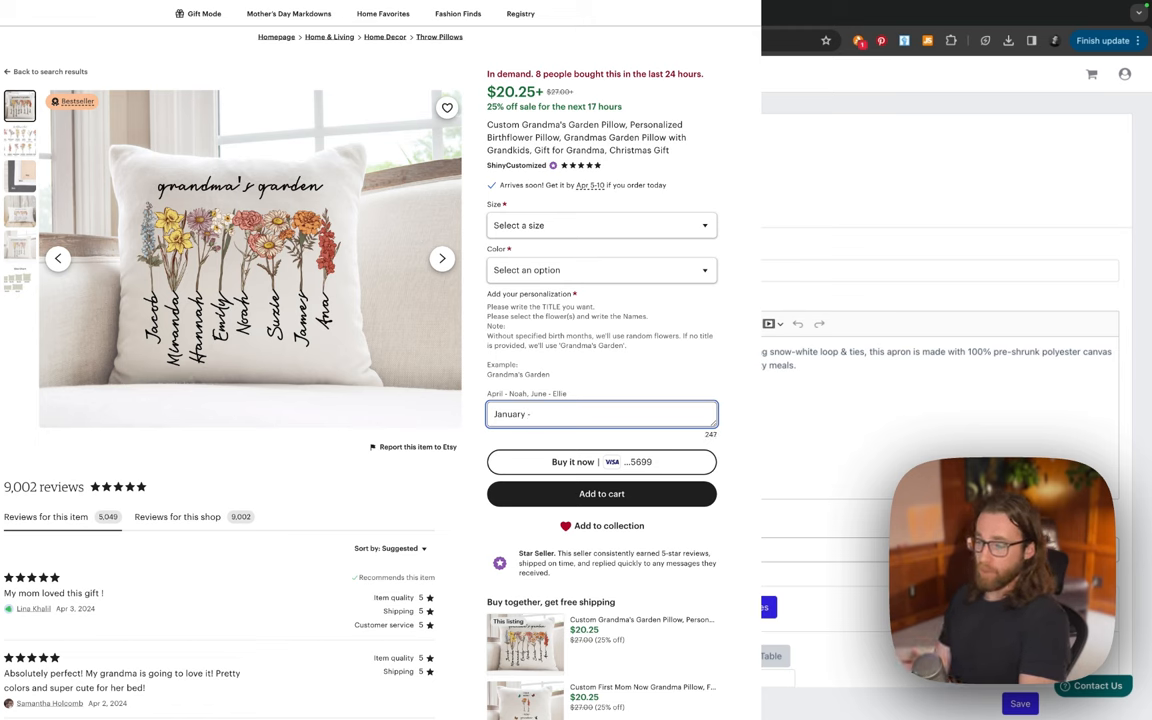
pyautogui.write('J')
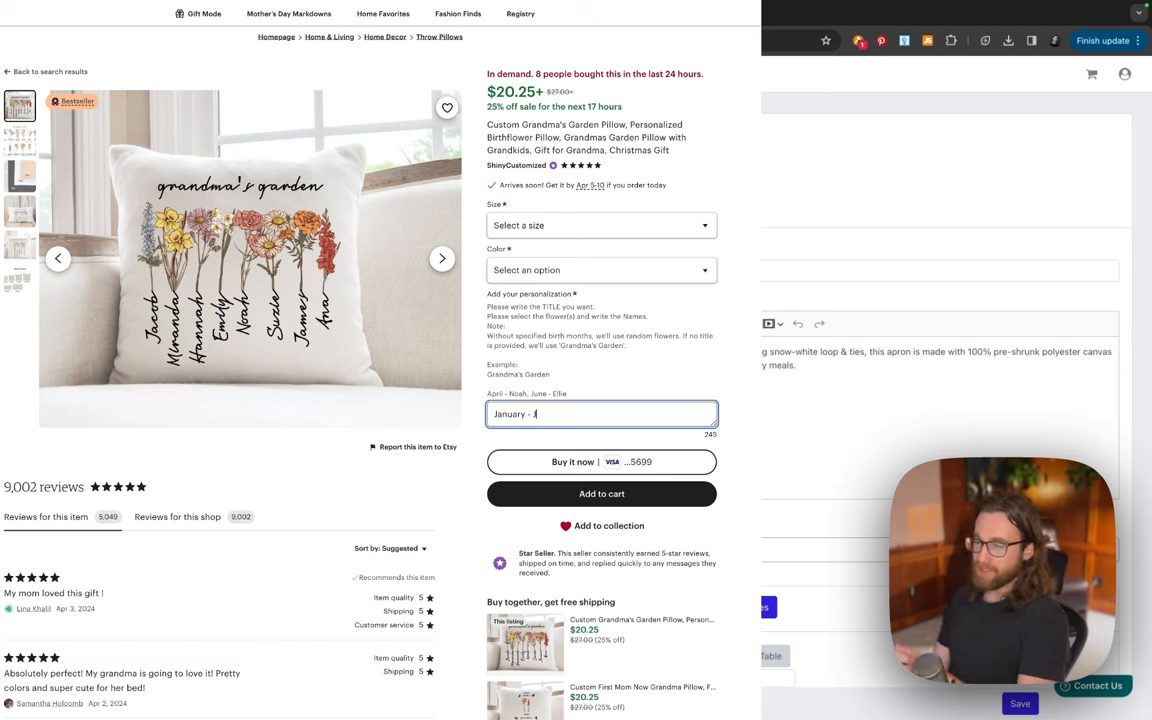
pyautogui.write('acob')
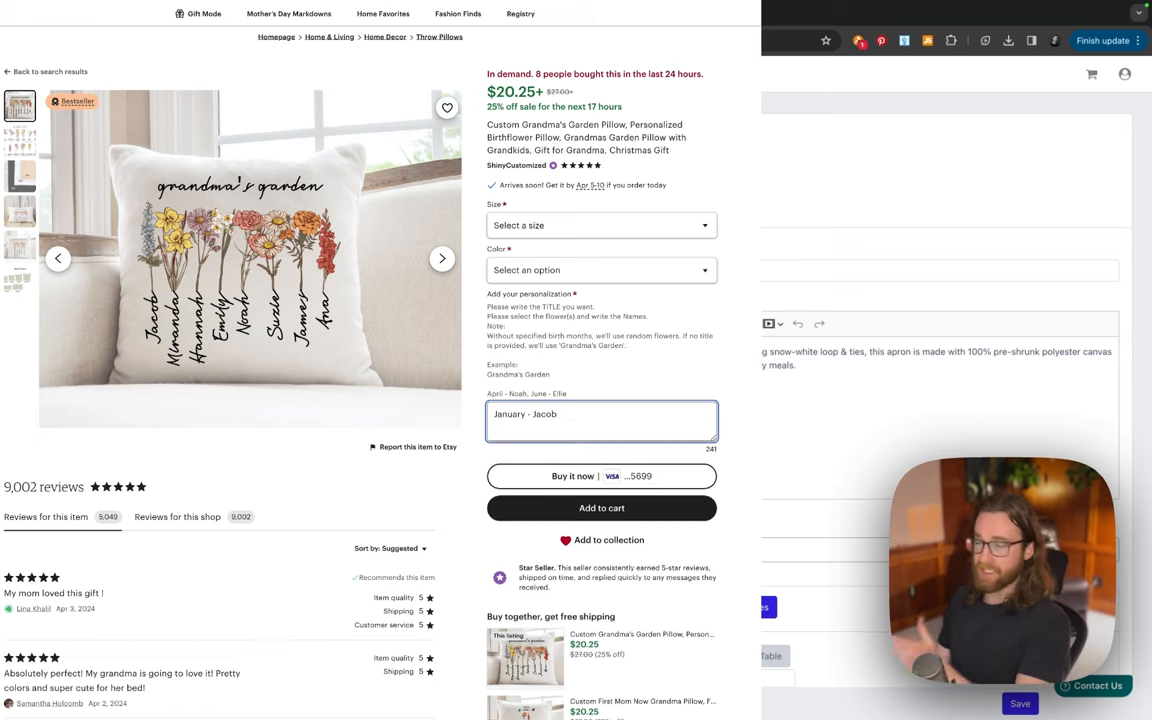
pyautogui.write('March -')
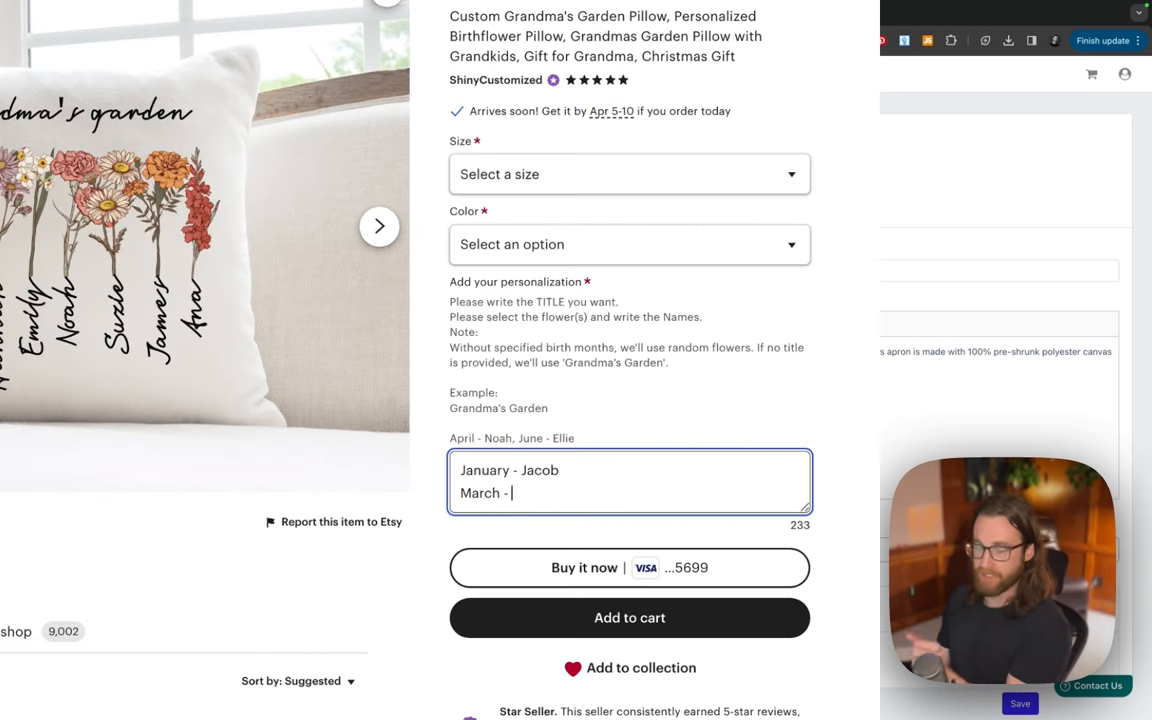
pyautogui.write('Chrystelle')
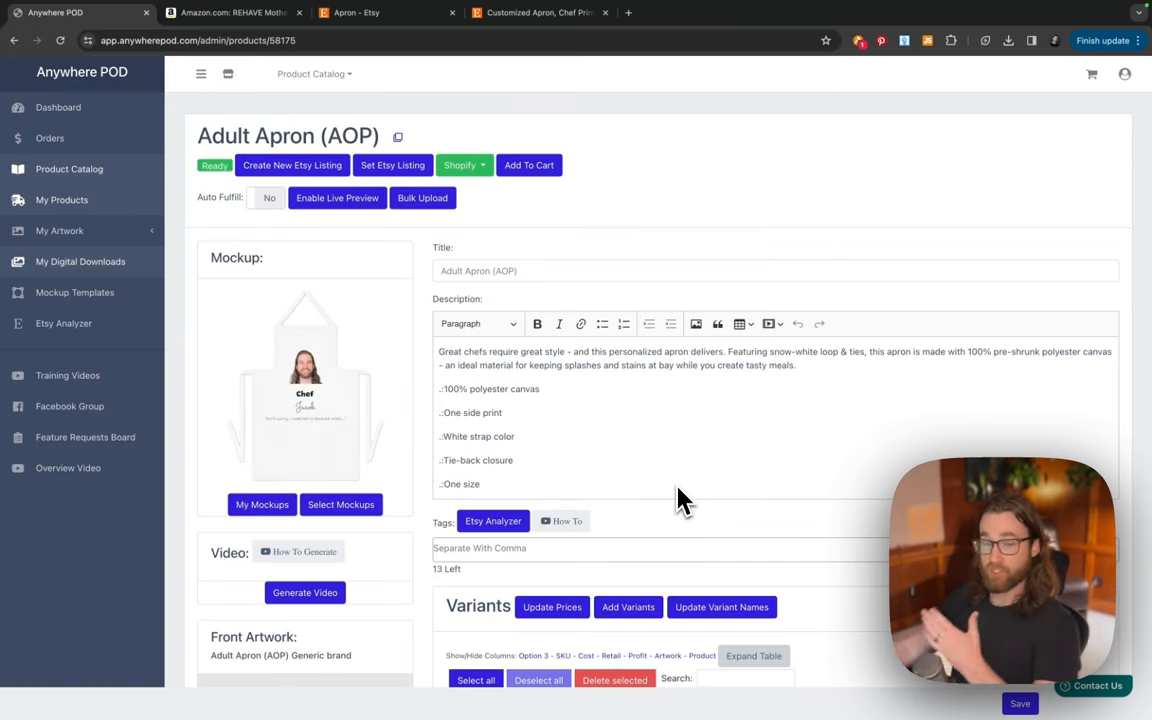
pyautogui.moveTo(662, 504)
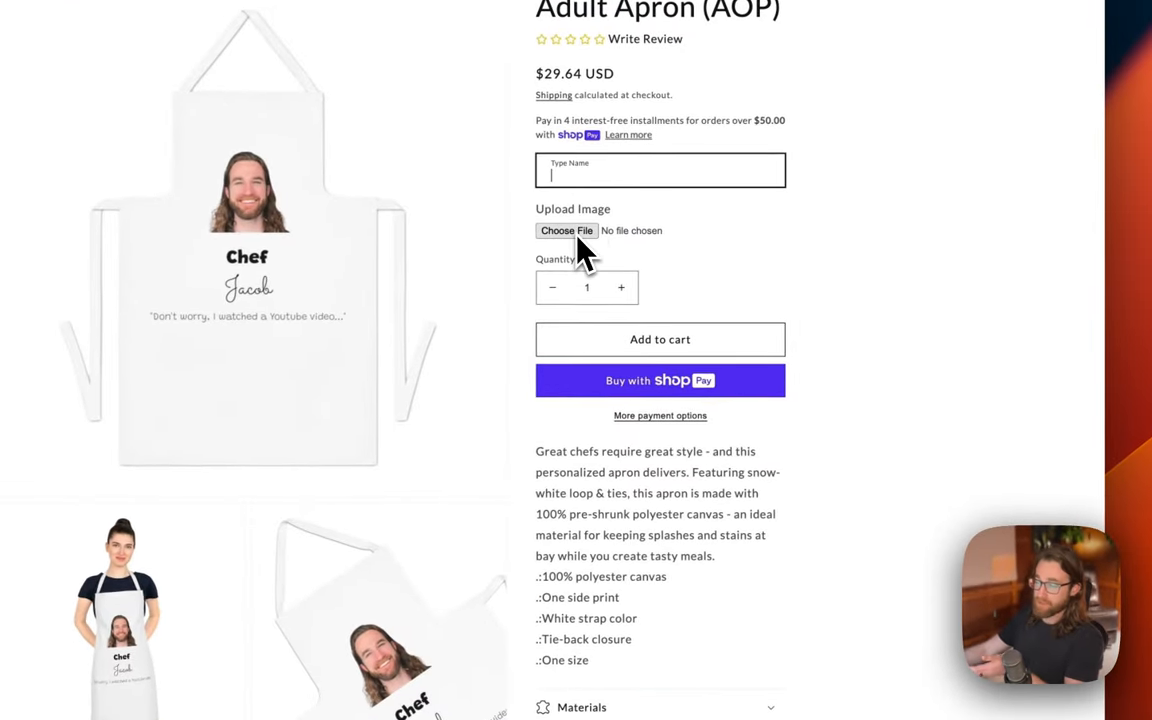
# - Start choosing an image file for the apron's Upload Image personalization field on the storefront
pyautogui.click(566, 230)
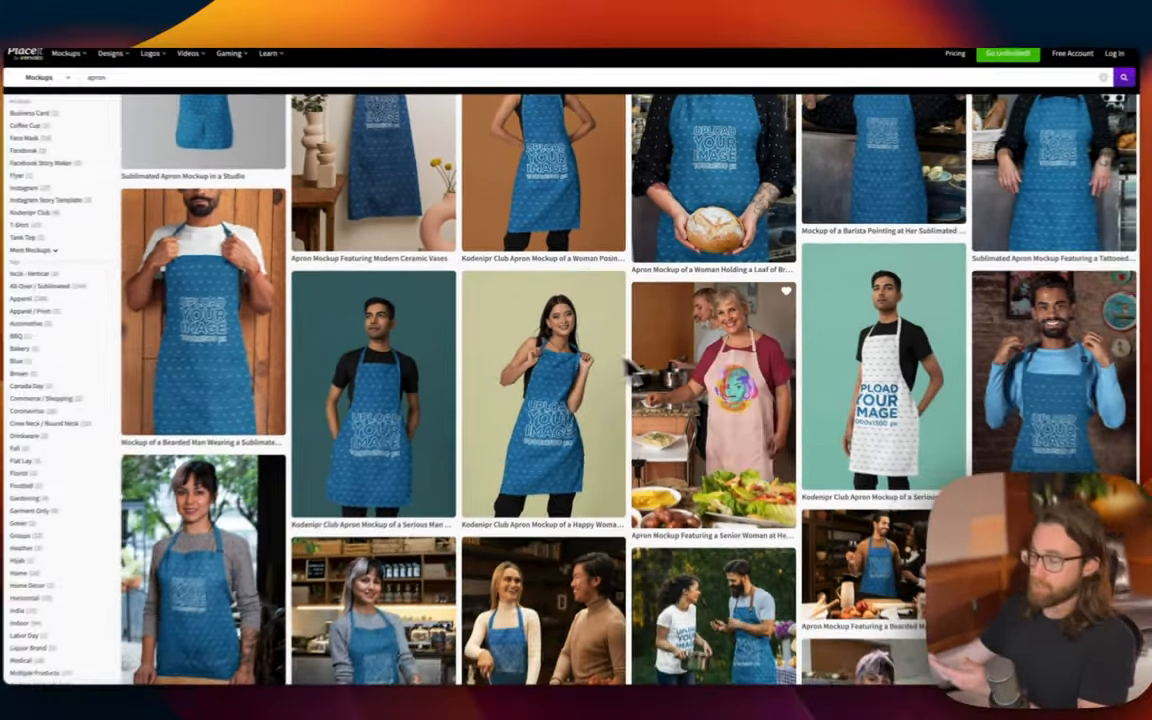
# - Browse further Placeit apron mockup results, including kitchen and garden scenes
pyautogui.scroll(-3)
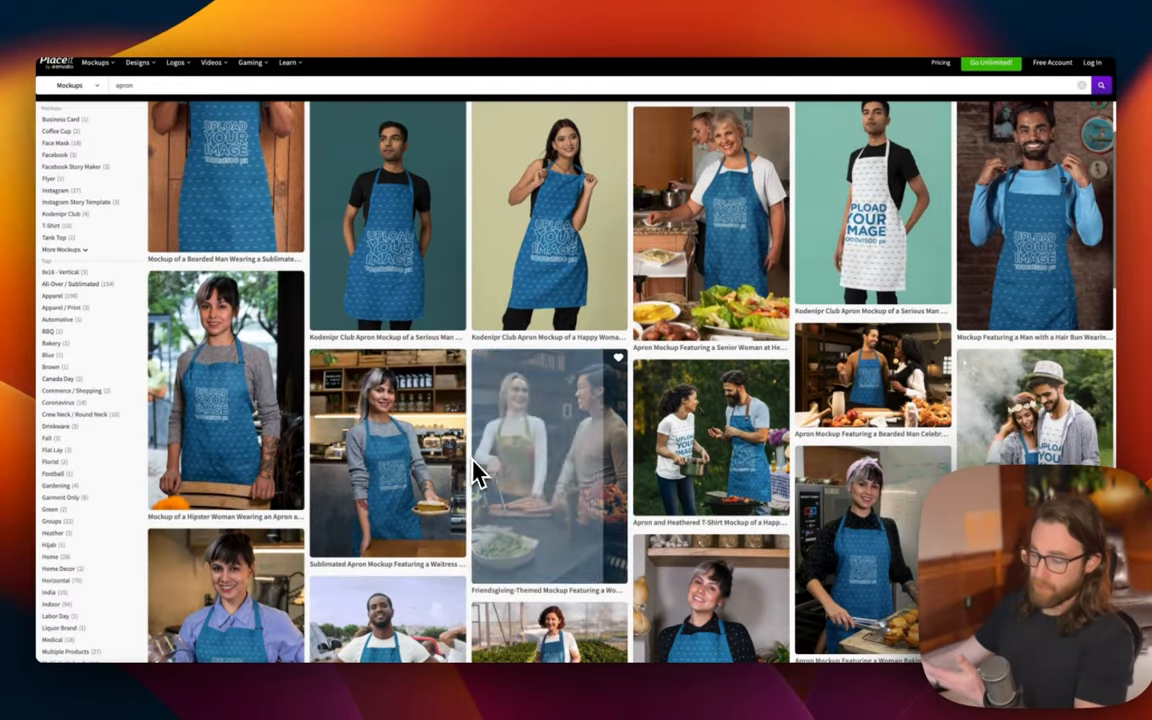
pyautogui.scroll(-3)
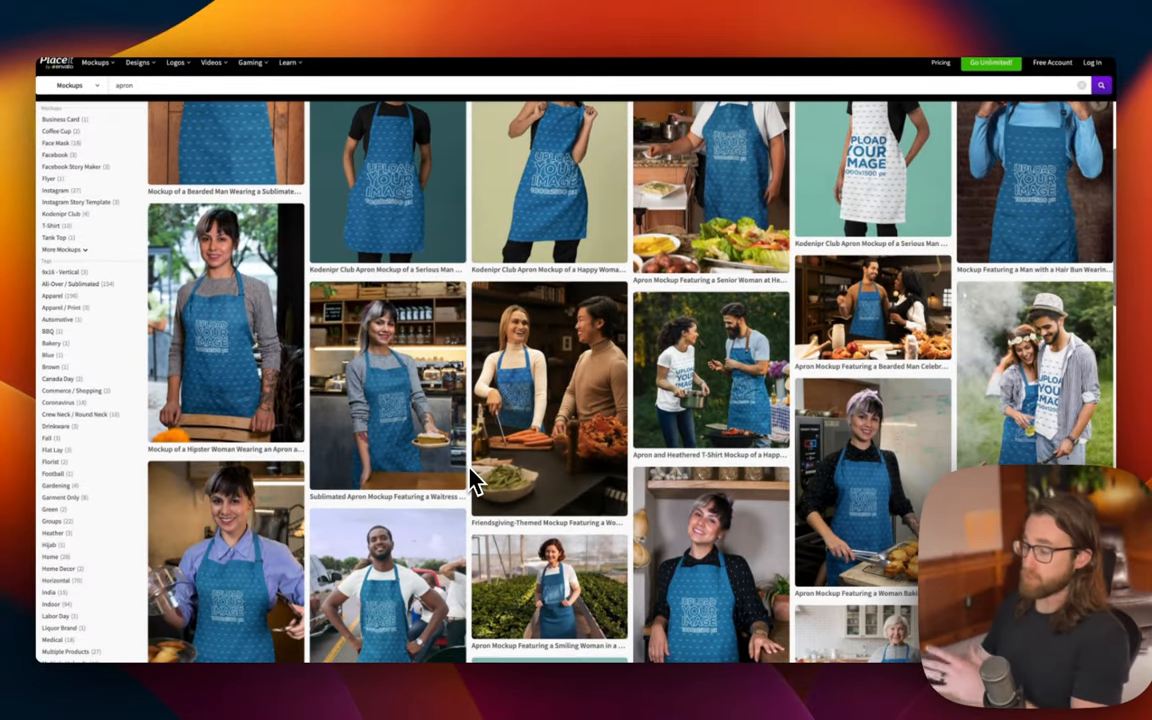